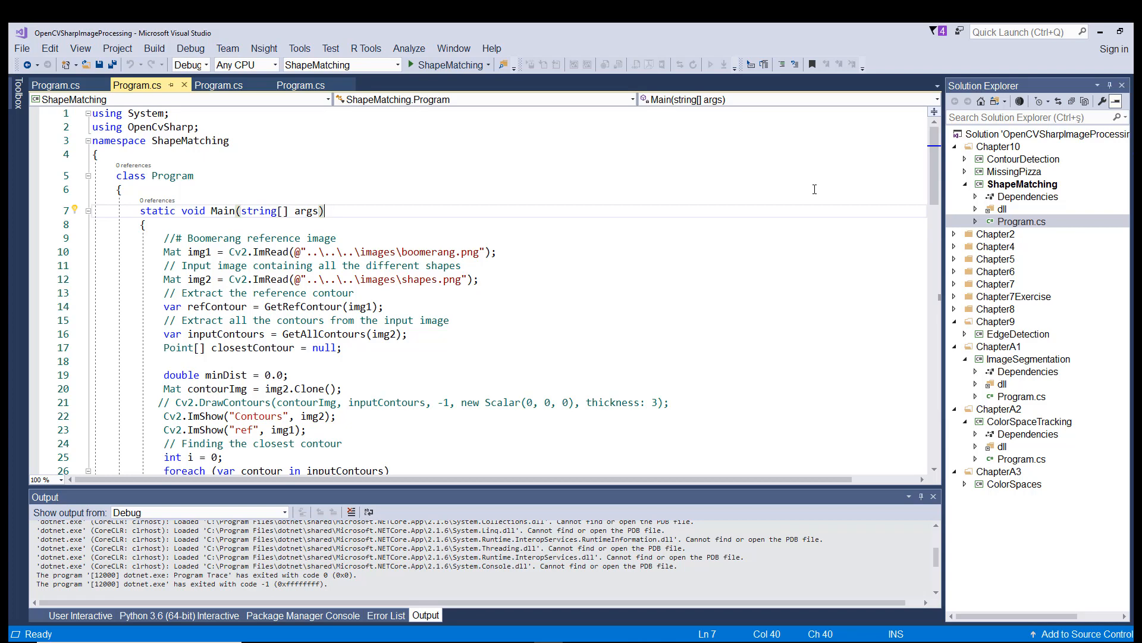
# - Navigate the ShapeMatching project to get Program.cs into the editor
pyautogui.click(124, 127)
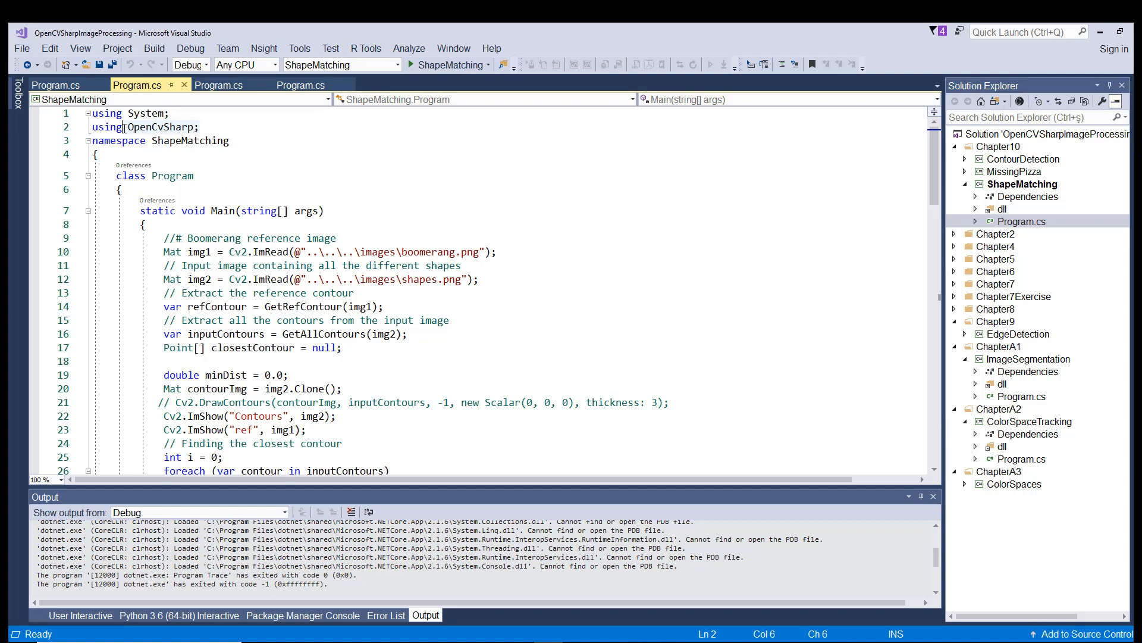
pyautogui.moveTo(241, 140)
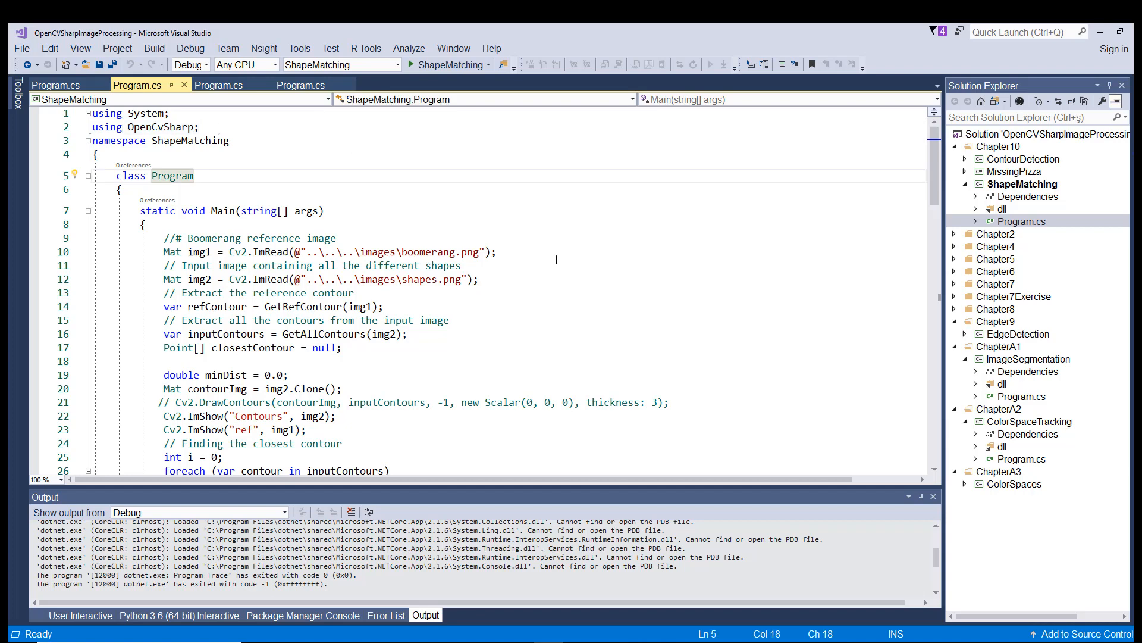
pyautogui.moveTo(152, 249)
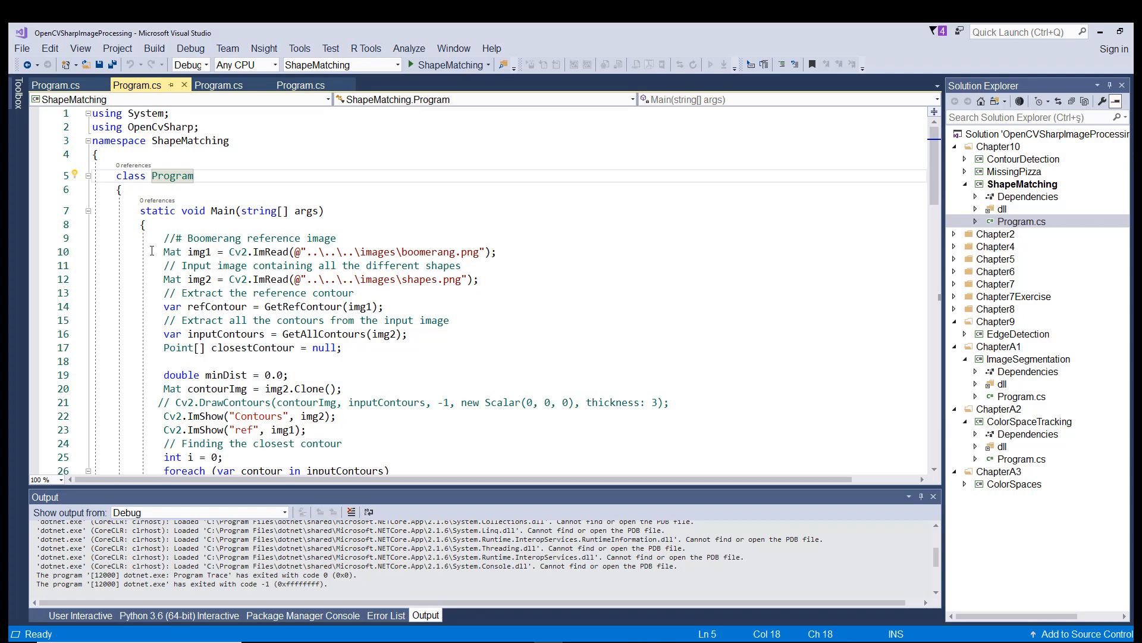
pyautogui.click(497, 251)
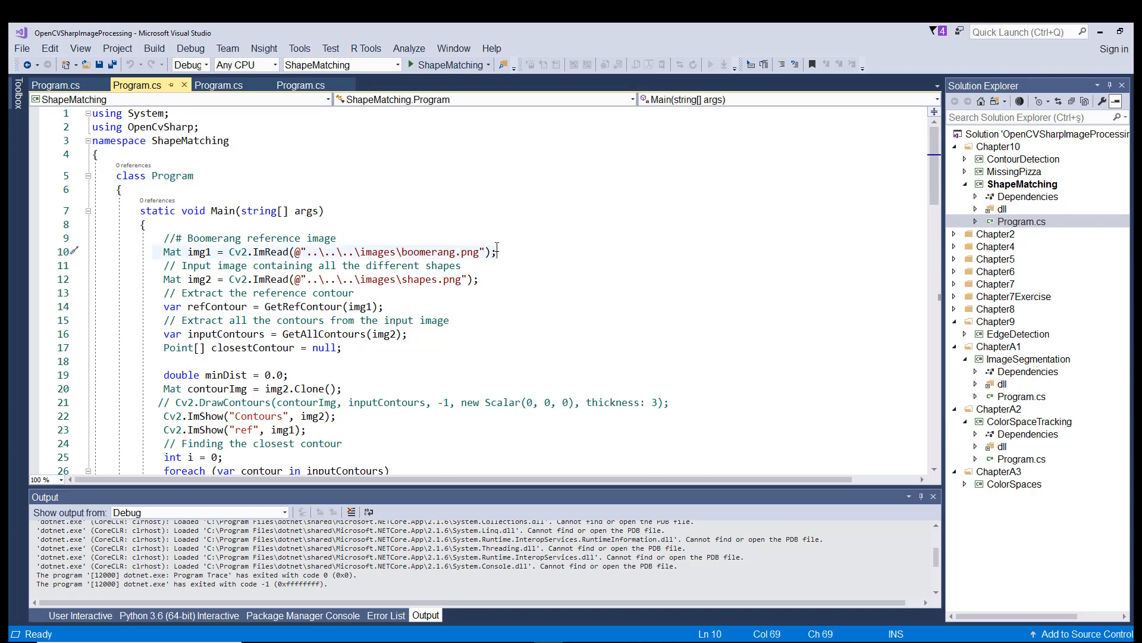
pyautogui.moveTo(499, 249)
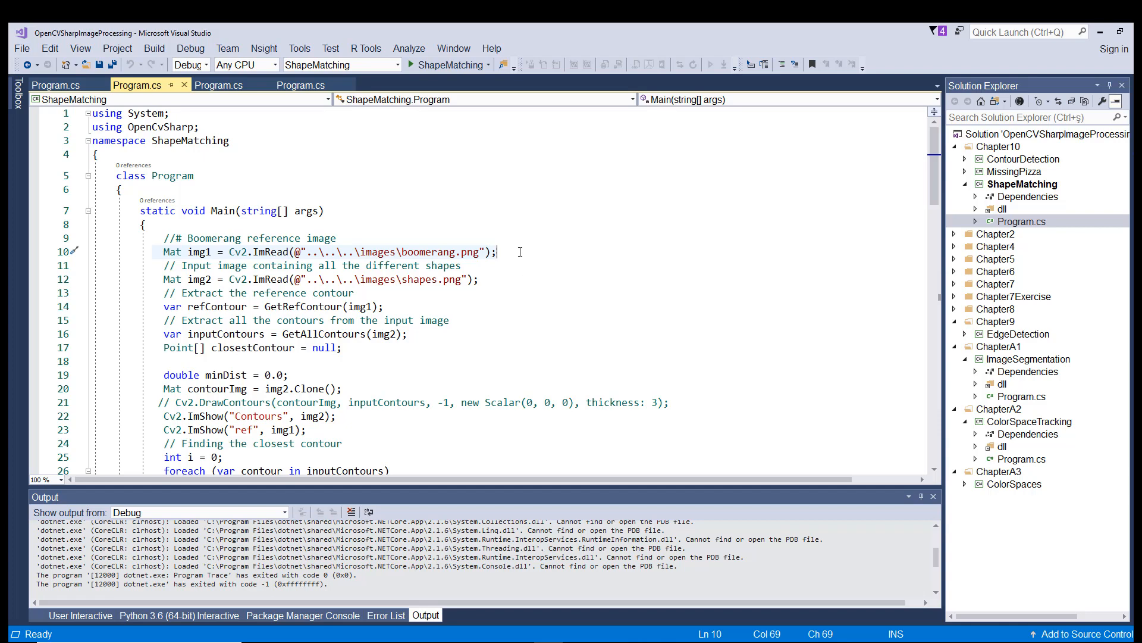
pyautogui.click(560, 337)
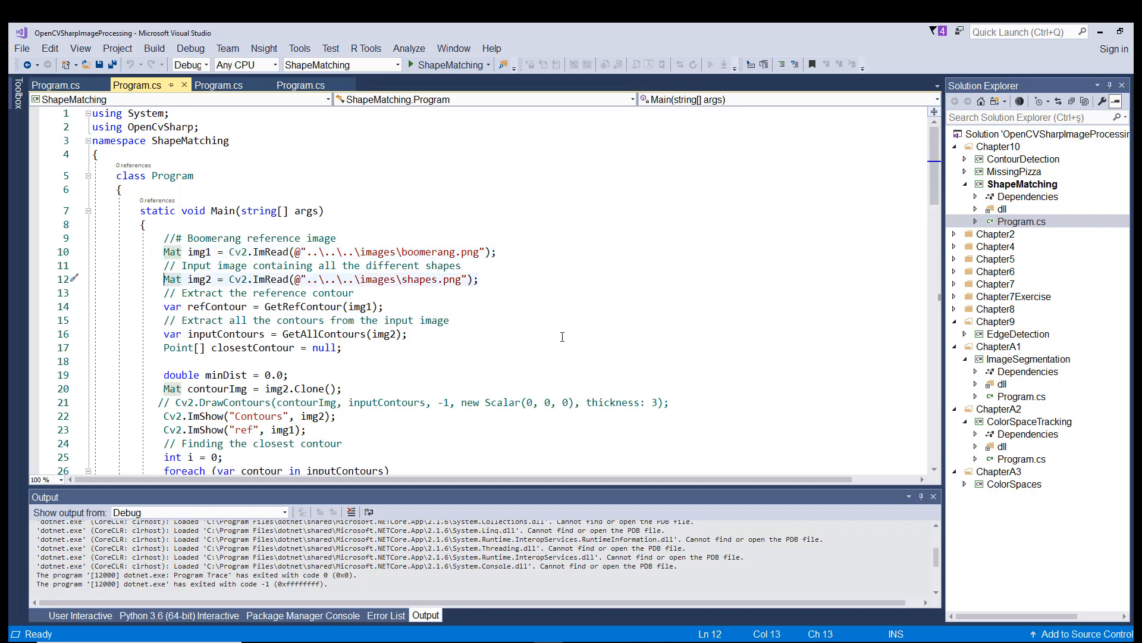
pyautogui.moveTo(486, 288)
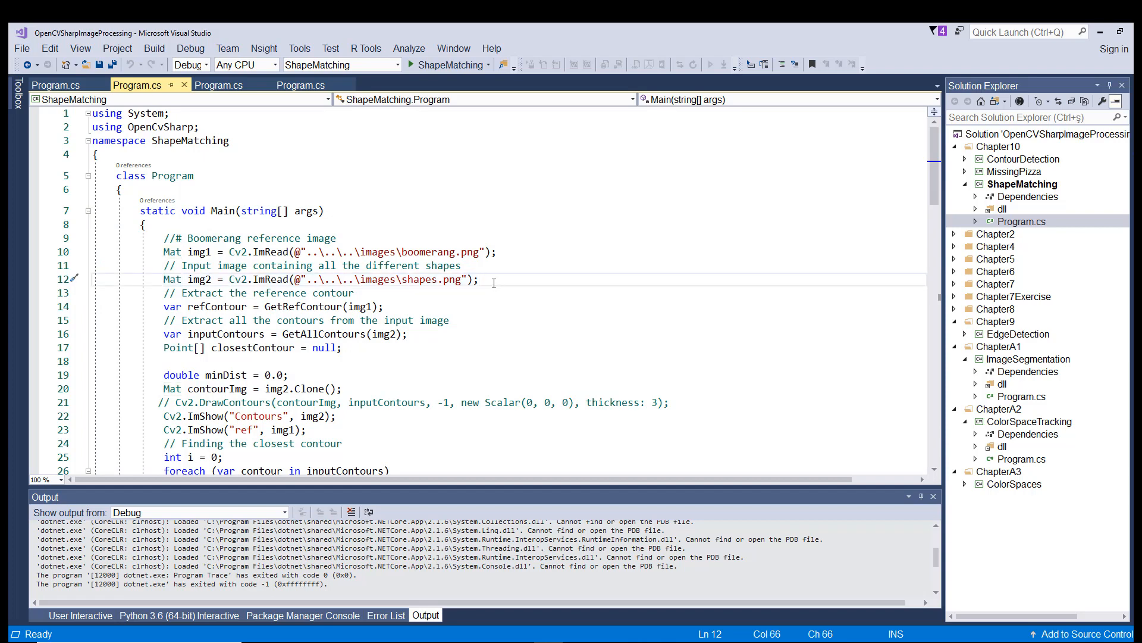
pyautogui.moveTo(589, 266)
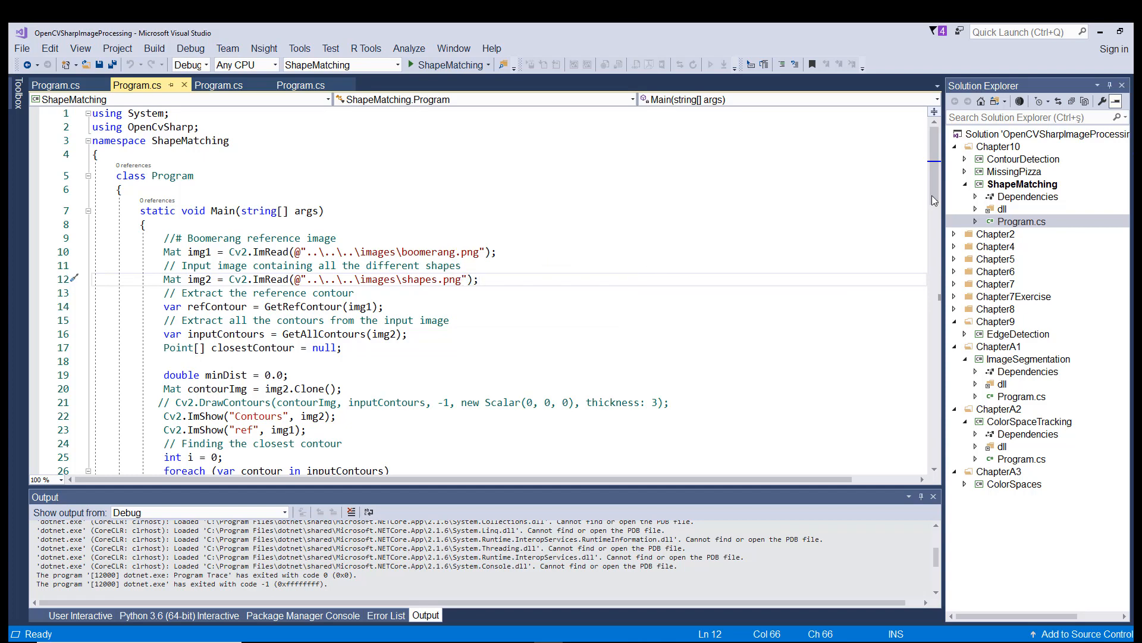
pyautogui.click(259, 305)
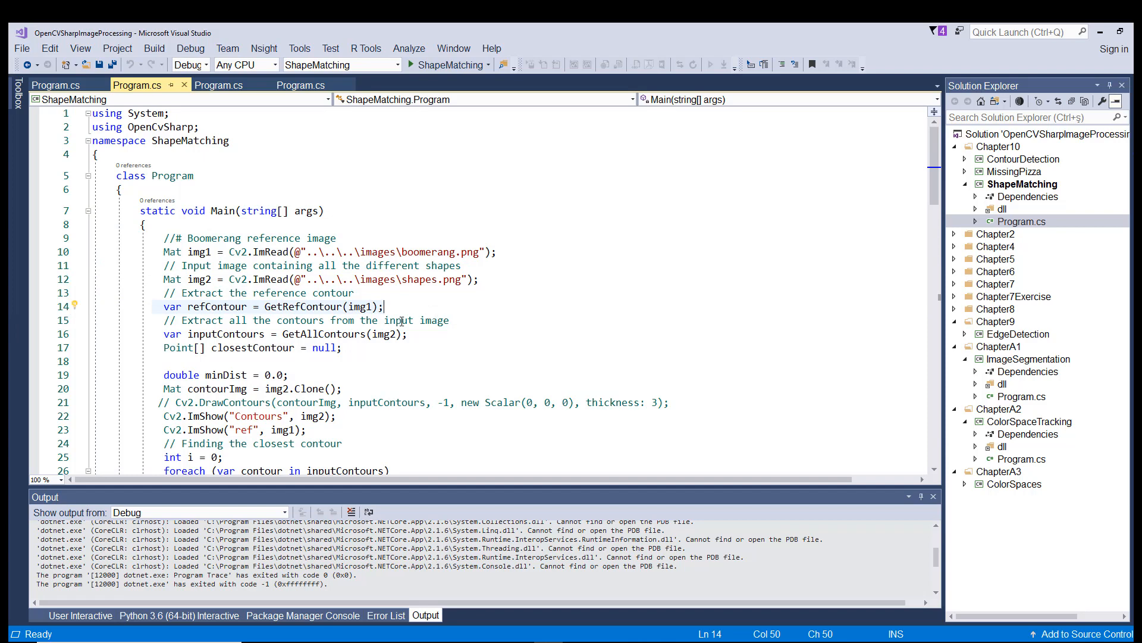
pyautogui.moveTo(411, 253)
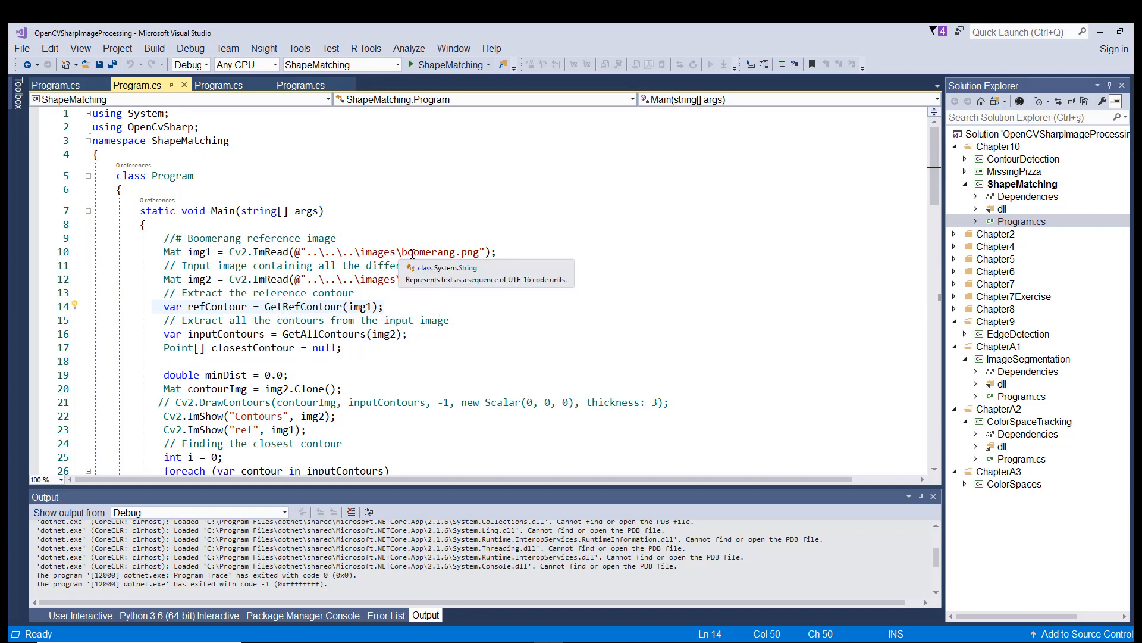
pyautogui.moveTo(308, 323)
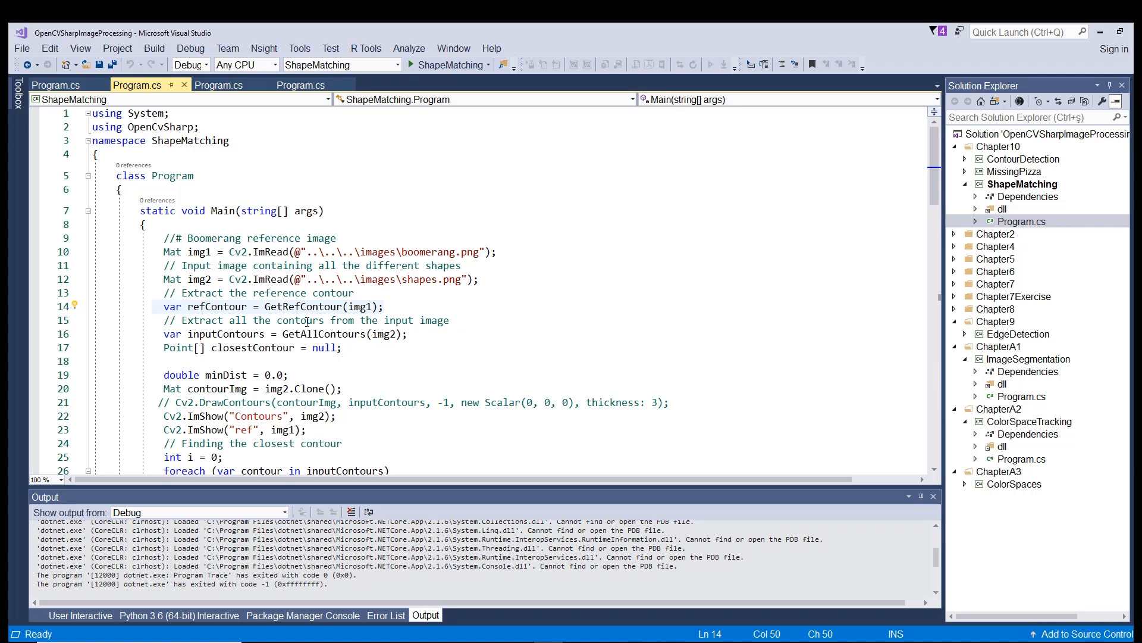
pyautogui.moveTo(263, 313)
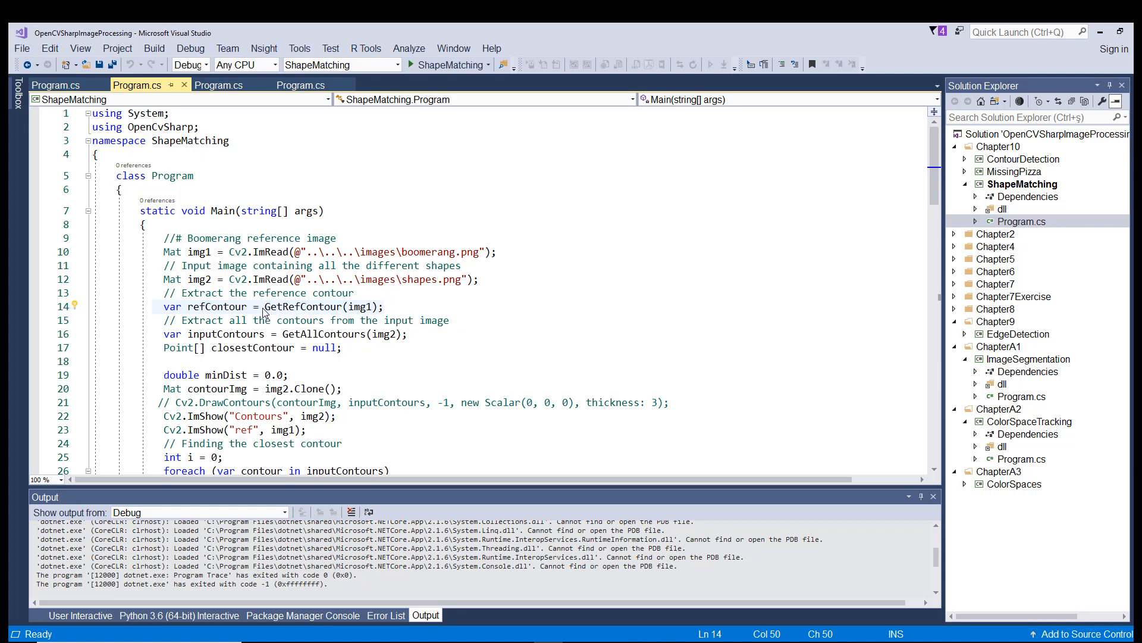
pyautogui.moveTo(359, 306)
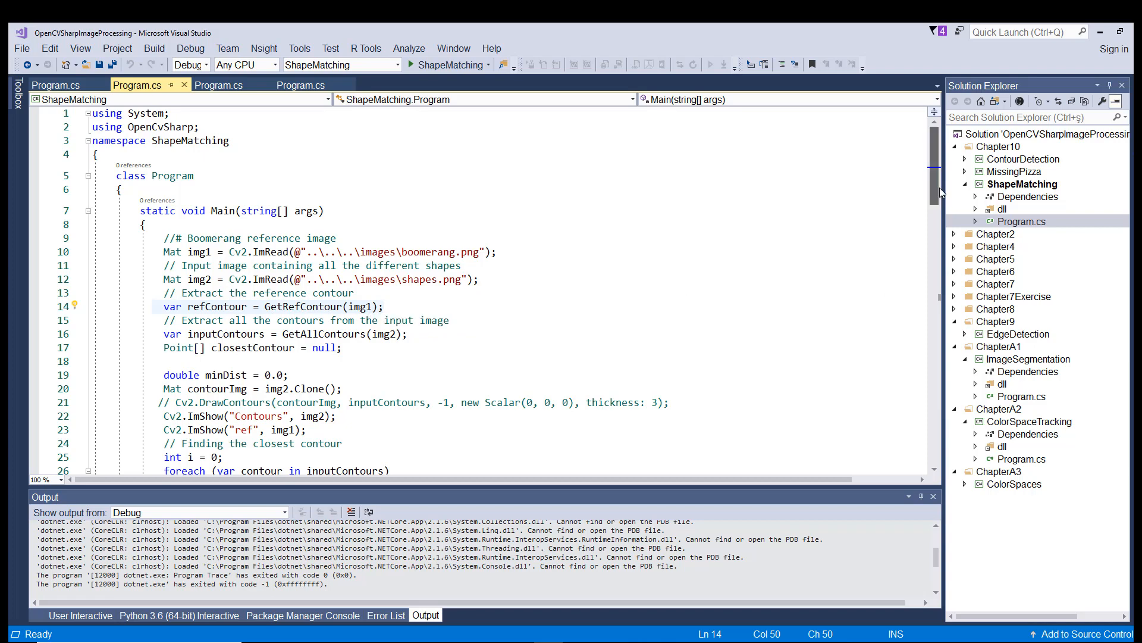
# - Scroll Program.cs down to the GetRefContour method with its 0.10–0.8 area-ratio contour filter
pyautogui.scroll(-3)
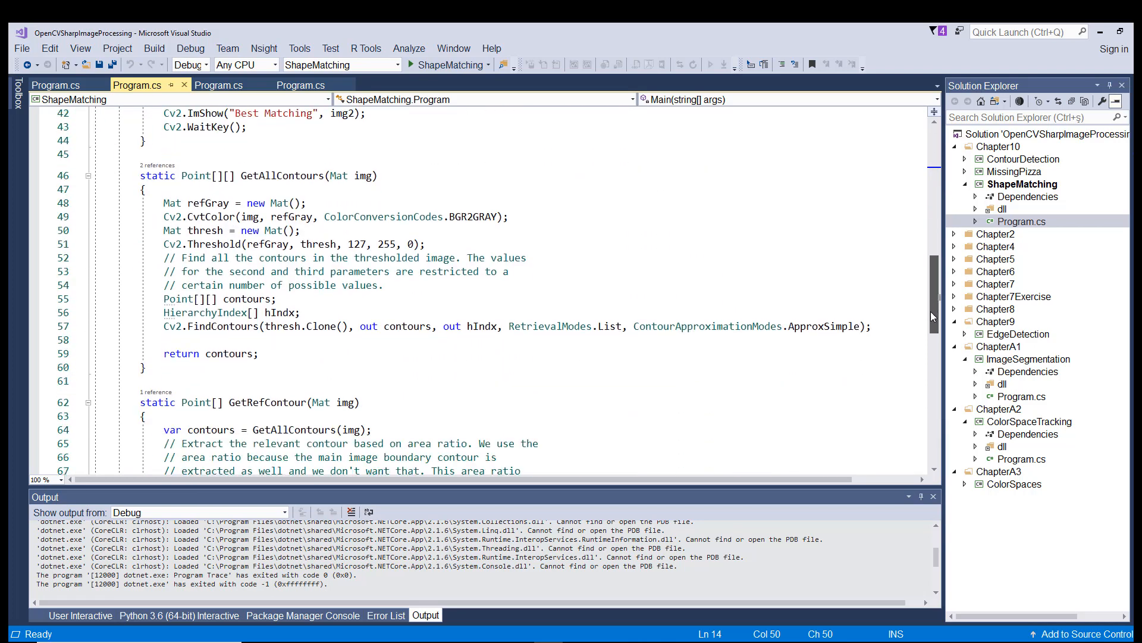
pyautogui.scroll(-3)
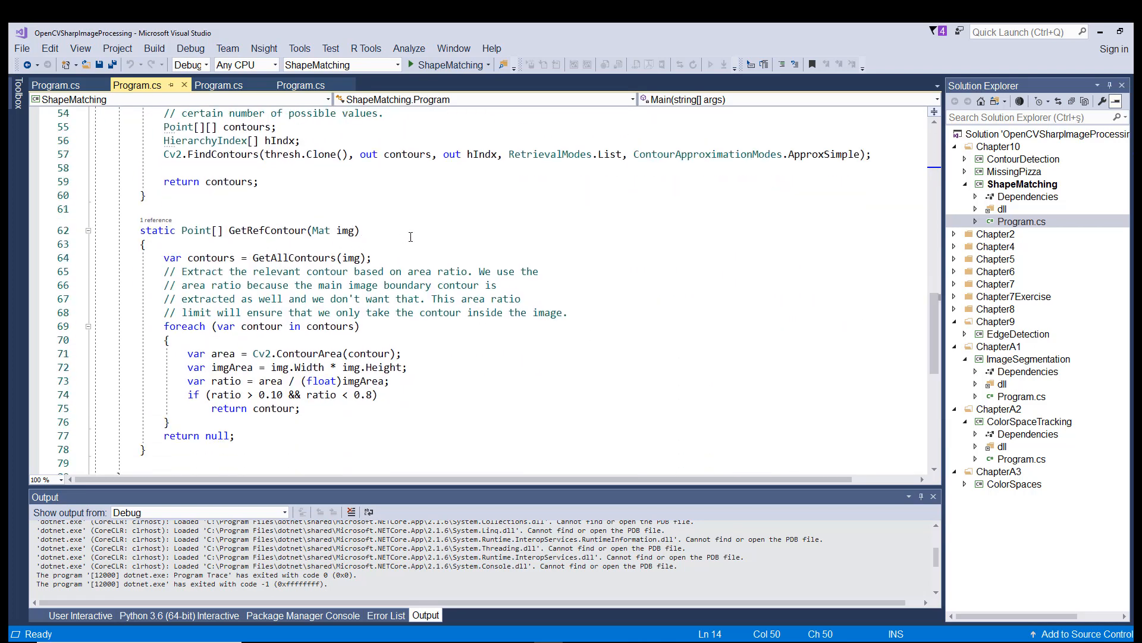
pyautogui.moveTo(319, 230)
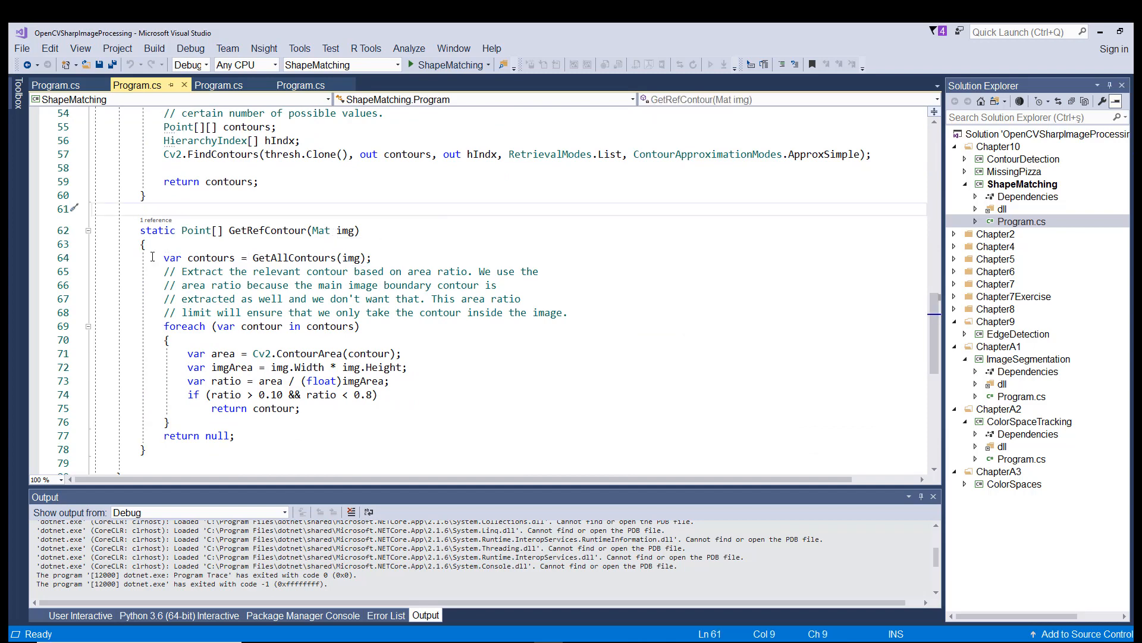
pyautogui.click(231, 258)
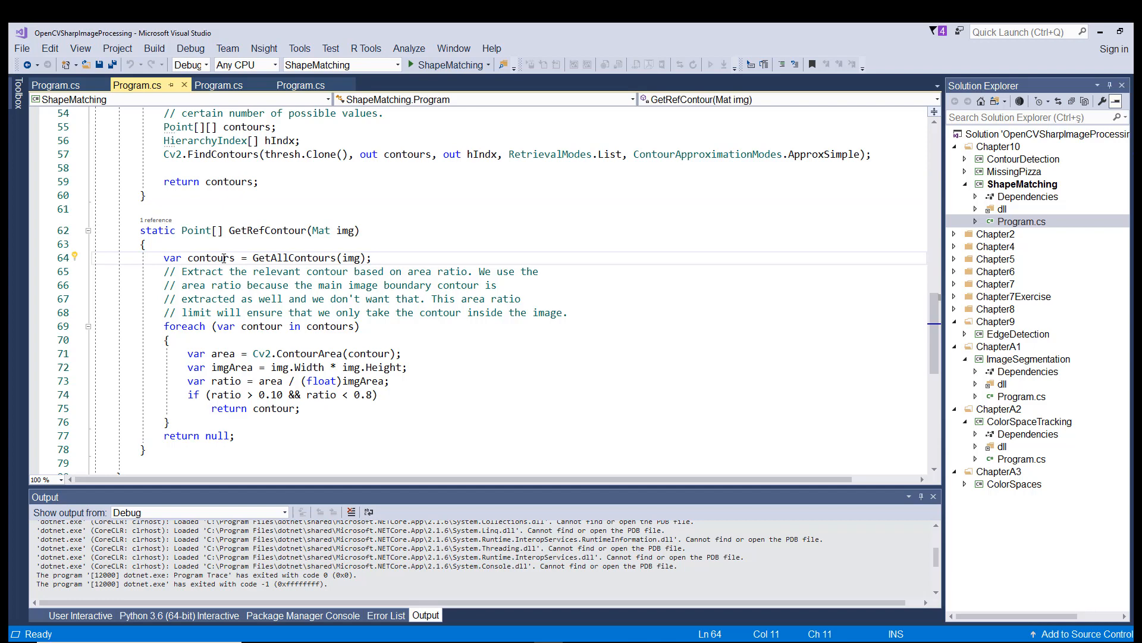
pyautogui.moveTo(350, 258)
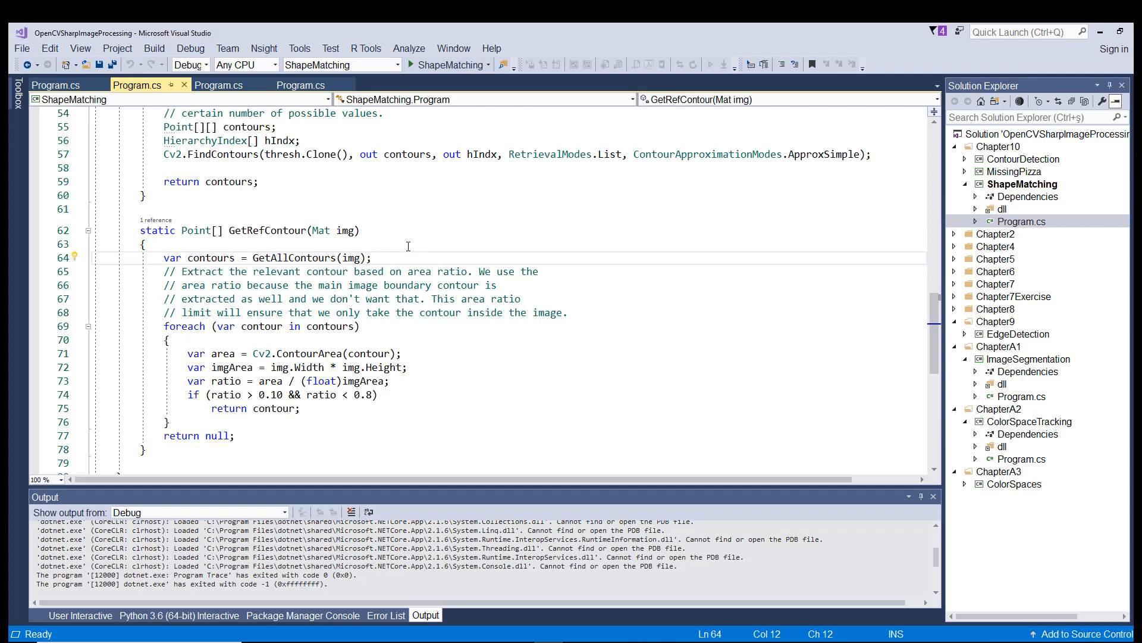
pyautogui.moveTo(395, 237)
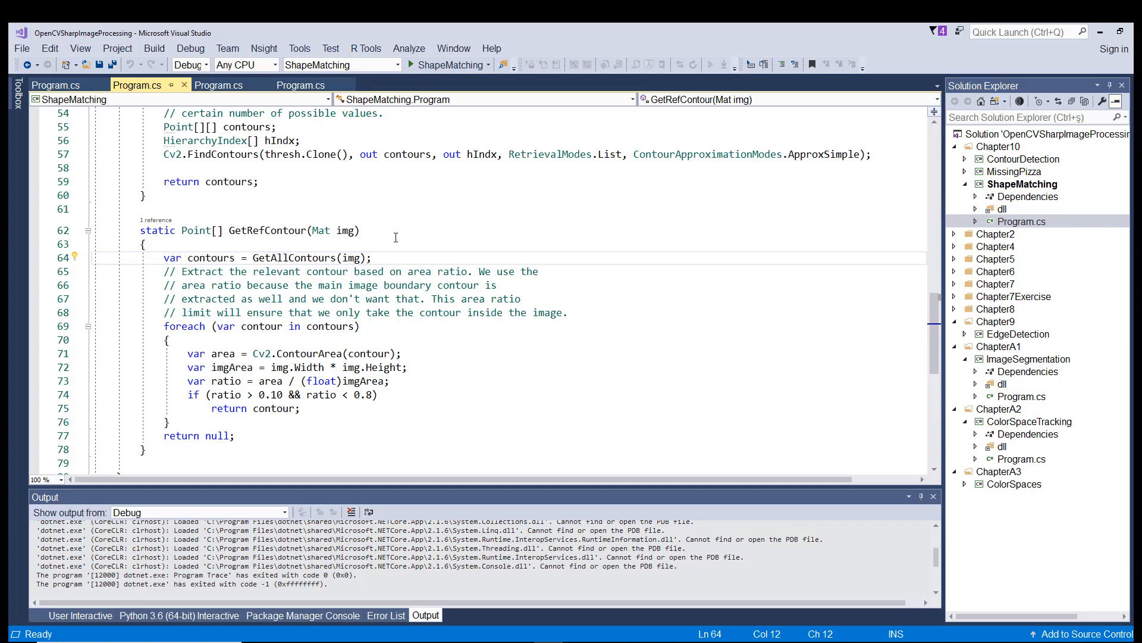
pyautogui.moveTo(1011, 275)
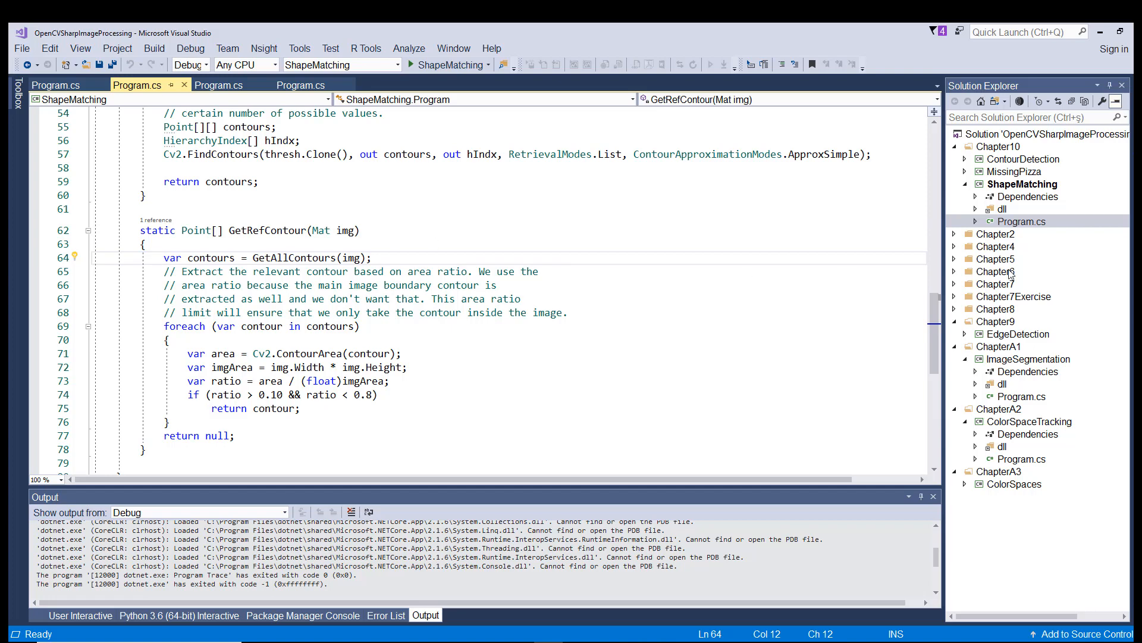
pyautogui.scroll(-3)
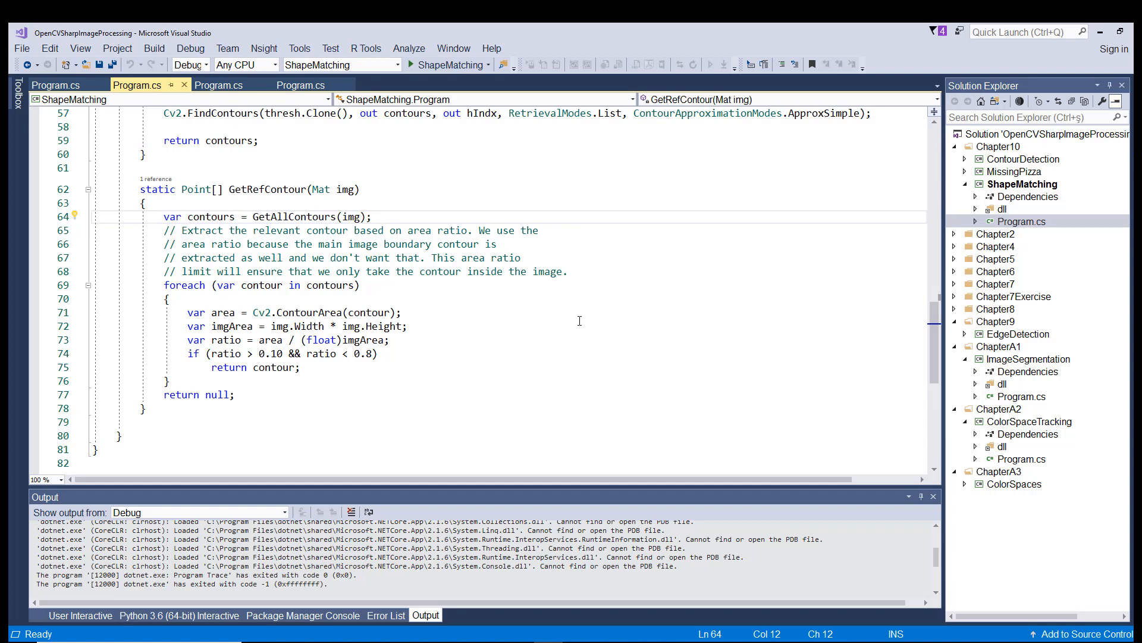
pyautogui.click(159, 217)
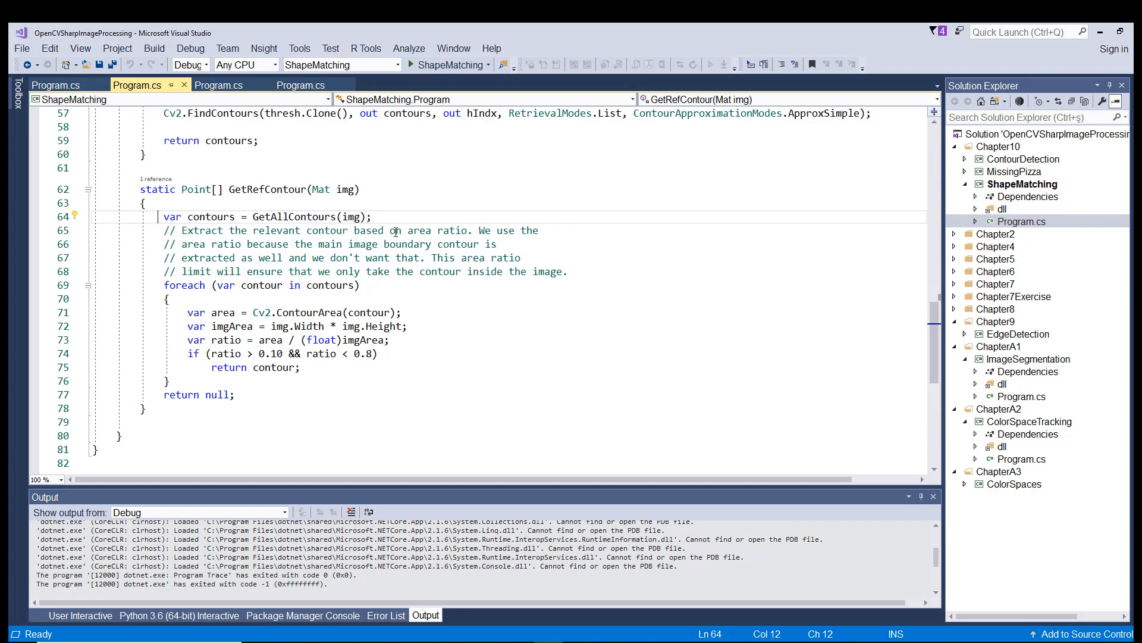
pyautogui.moveTo(622, 314)
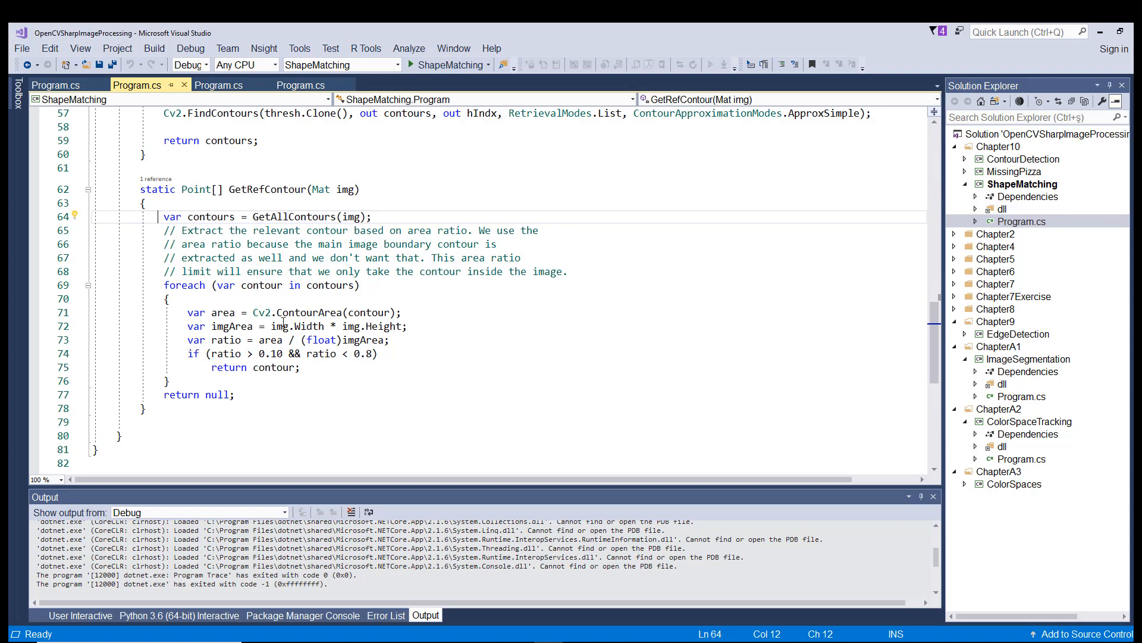
pyautogui.moveTo(467, 365)
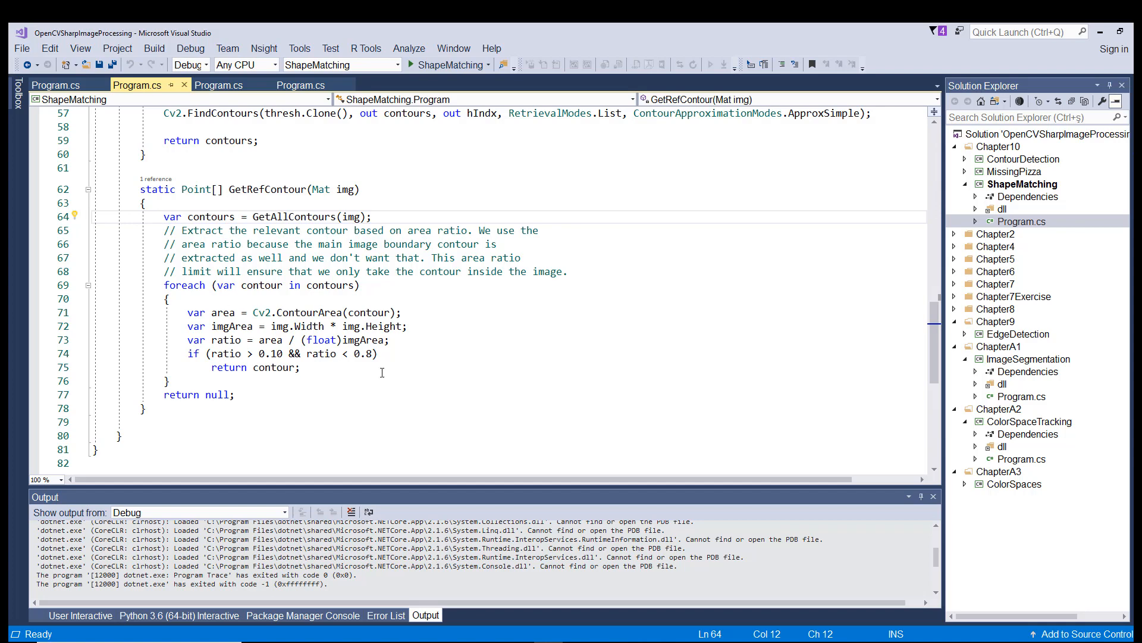
pyautogui.click(195, 312)
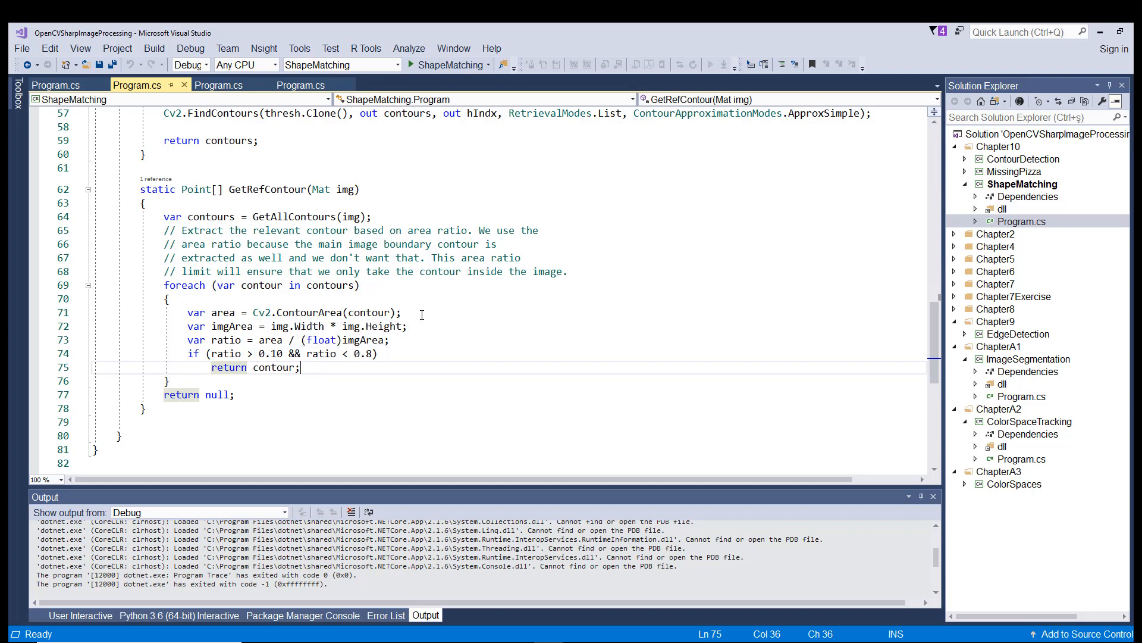
pyautogui.moveTo(226, 312)
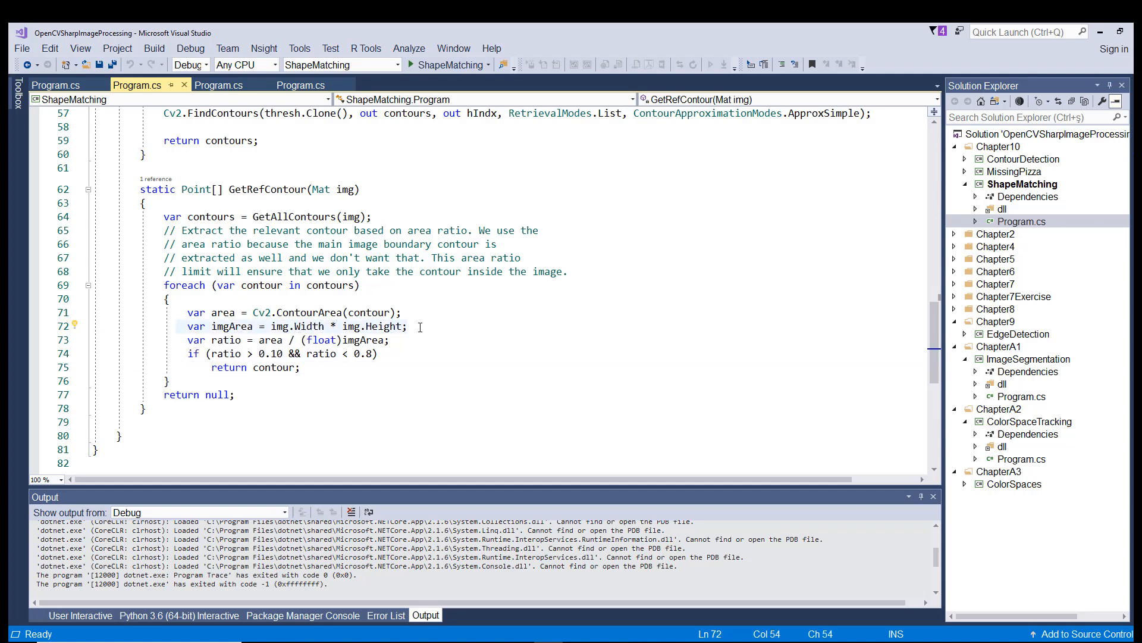
pyautogui.moveTo(313, 326)
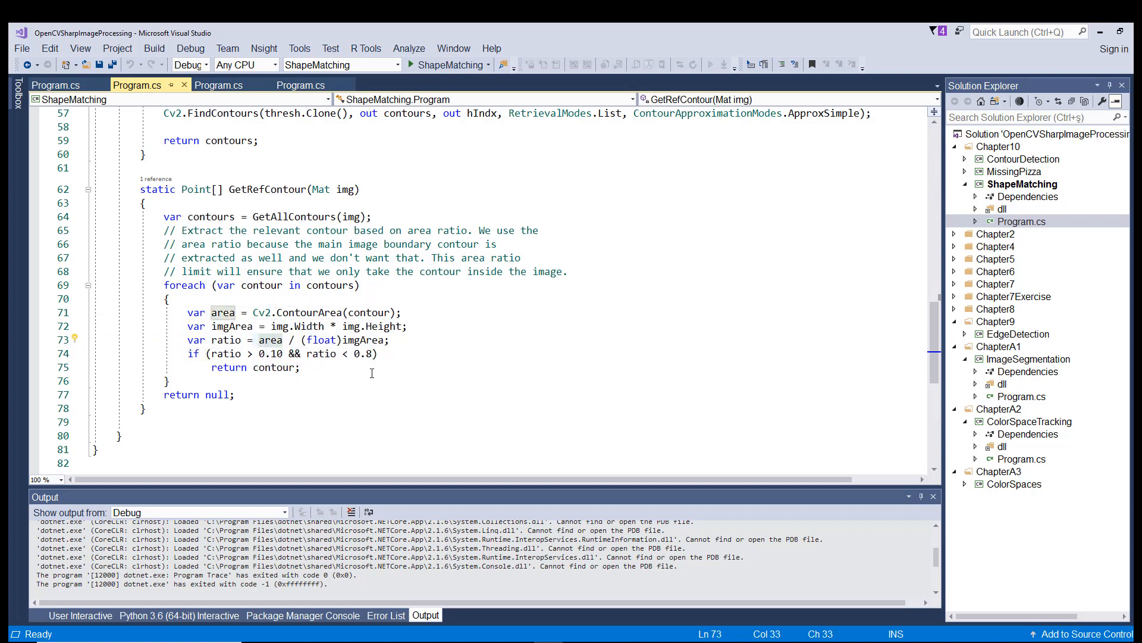
pyautogui.moveTo(450, 350)
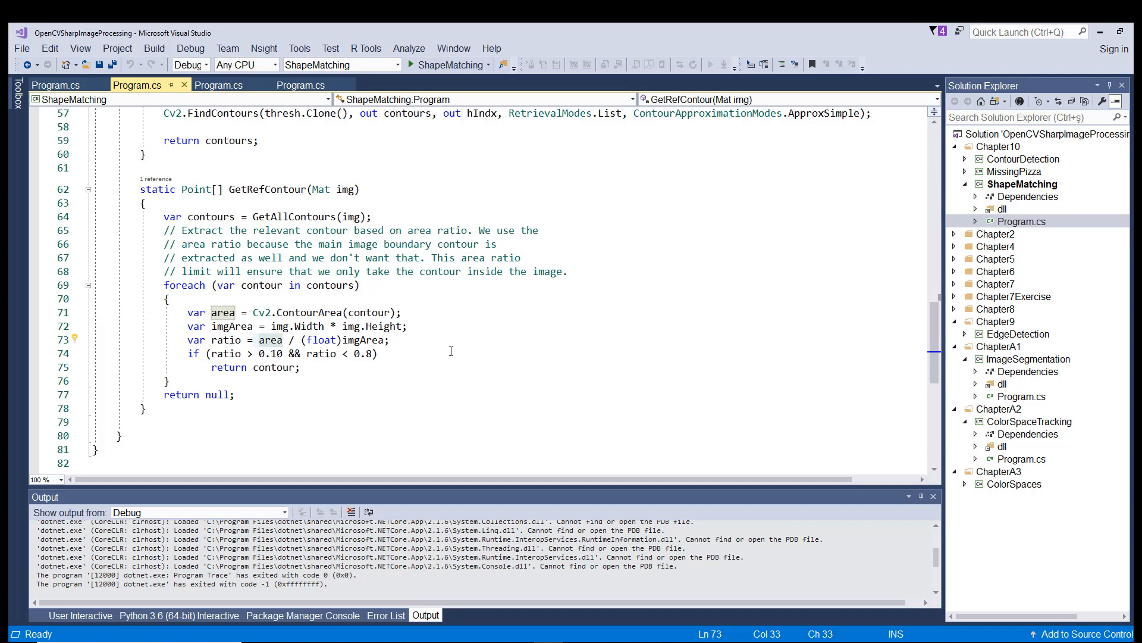
pyautogui.click(408, 326)
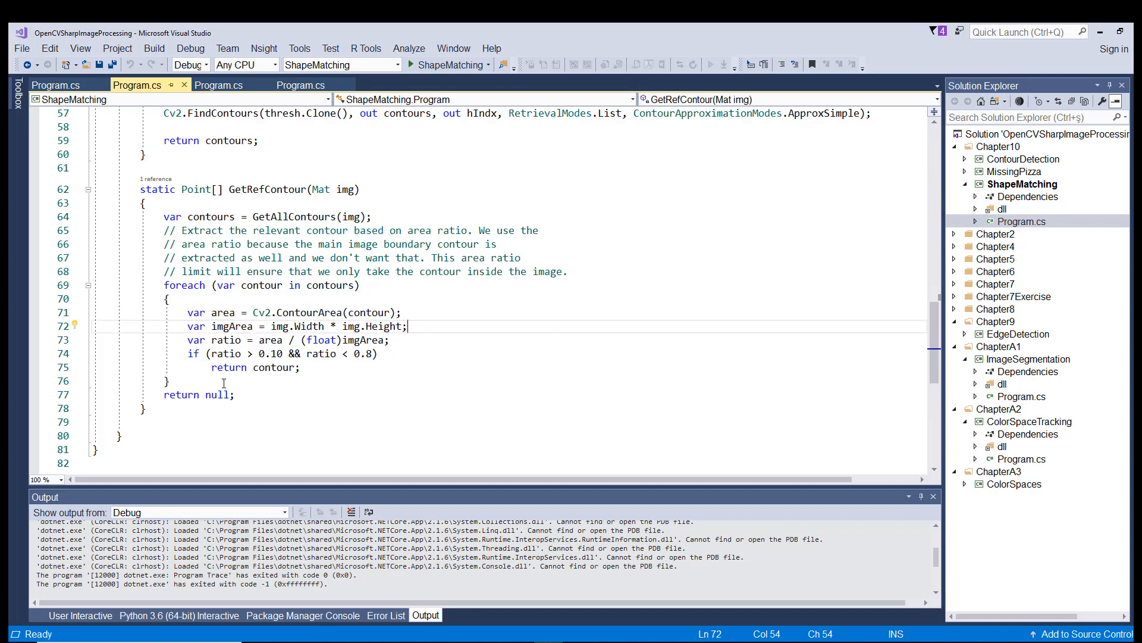
pyautogui.moveTo(427, 408)
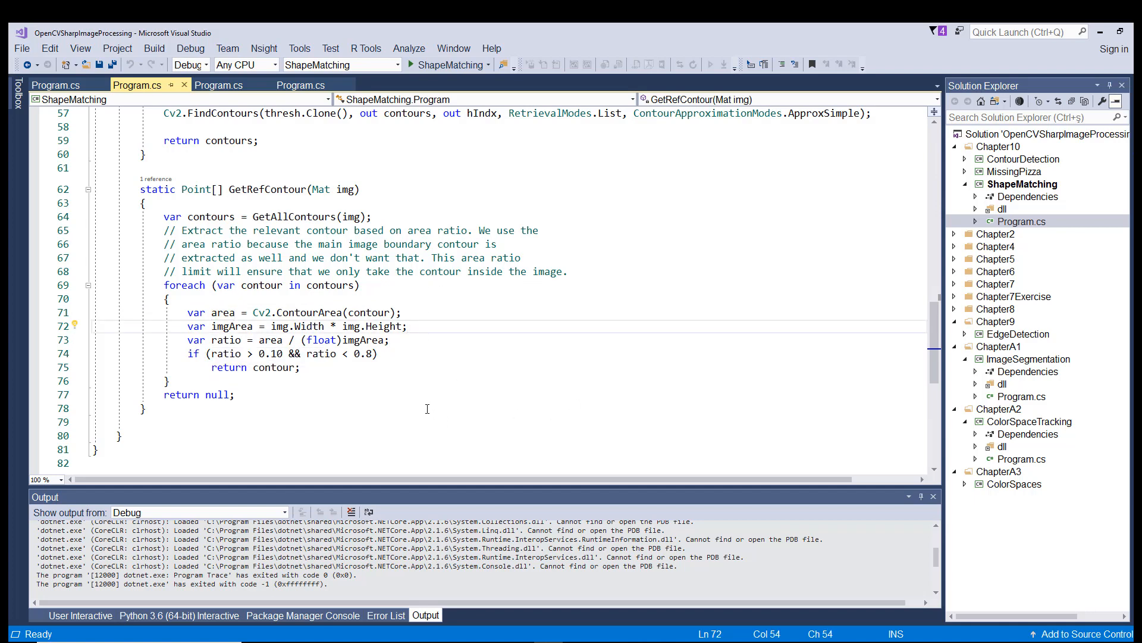
pyautogui.moveTo(251, 353)
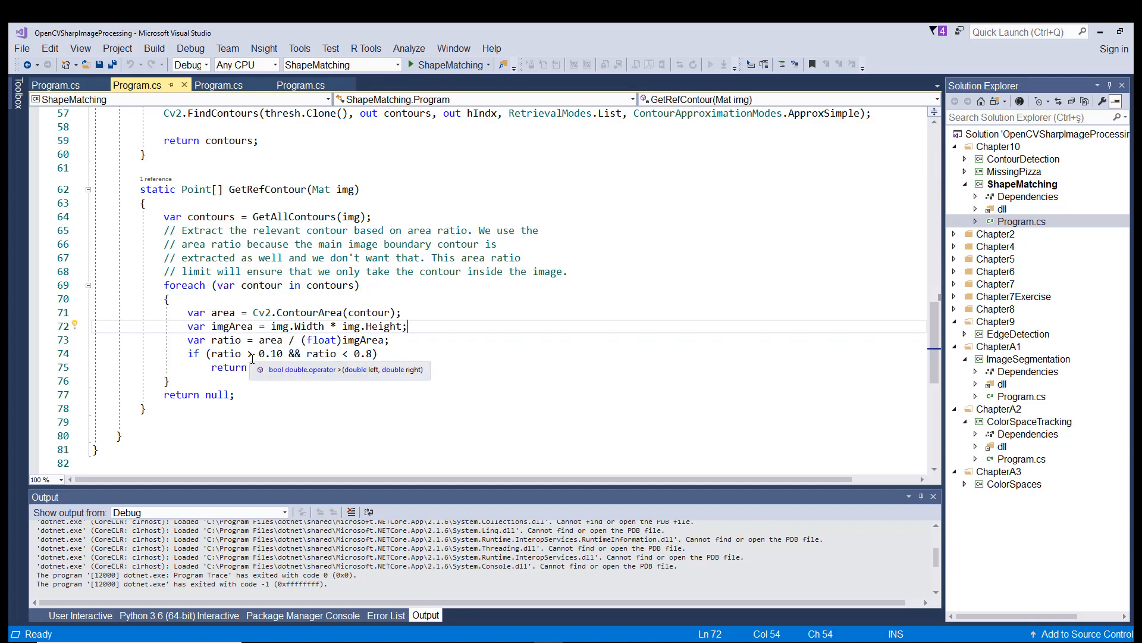
pyautogui.click(378, 398)
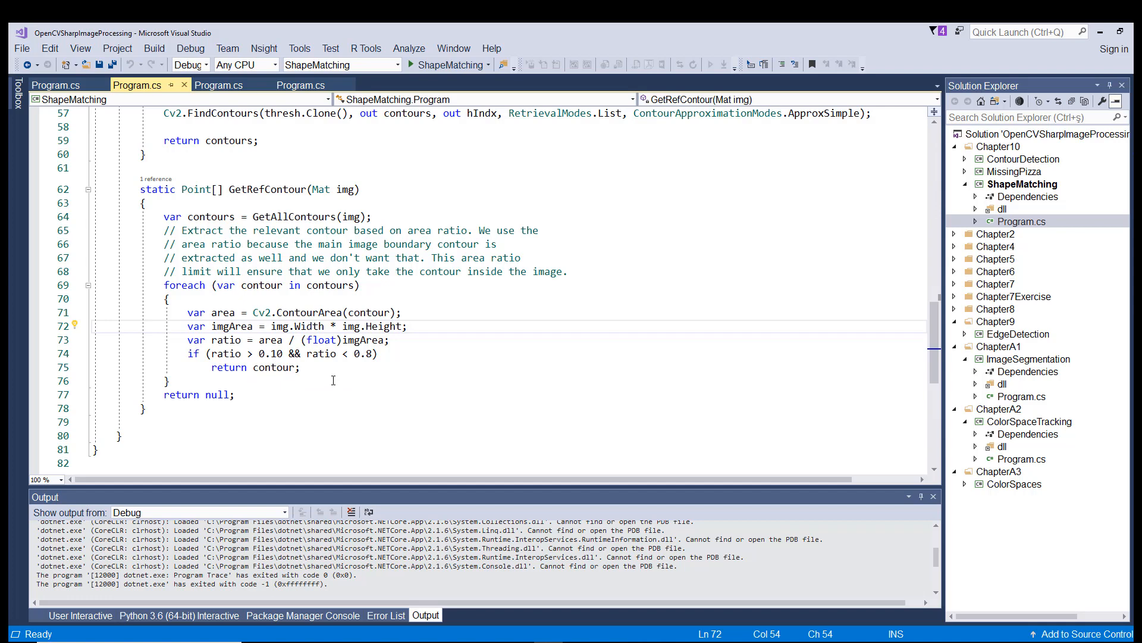
pyautogui.moveTo(349, 380)
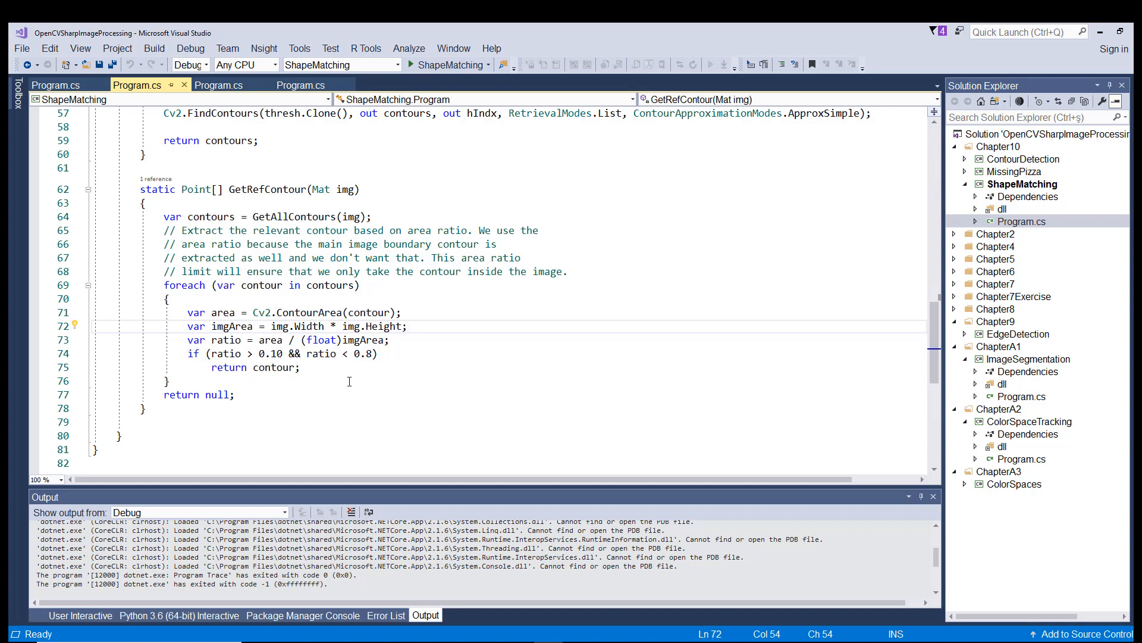
pyautogui.moveTo(304, 390)
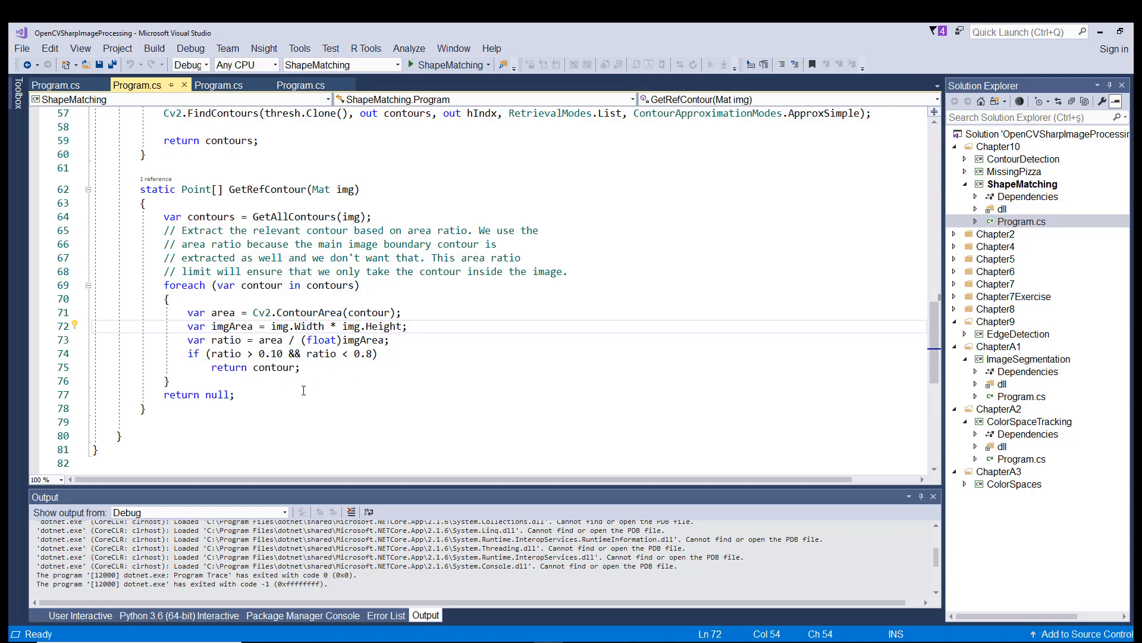
pyautogui.click(274, 368)
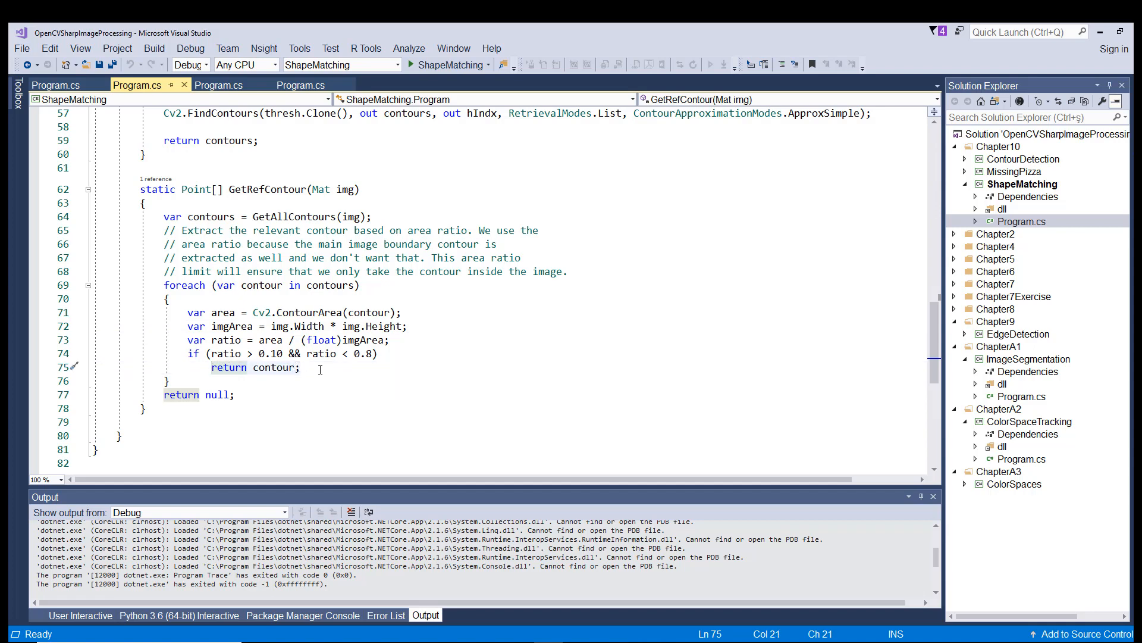
pyautogui.moveTo(479, 381)
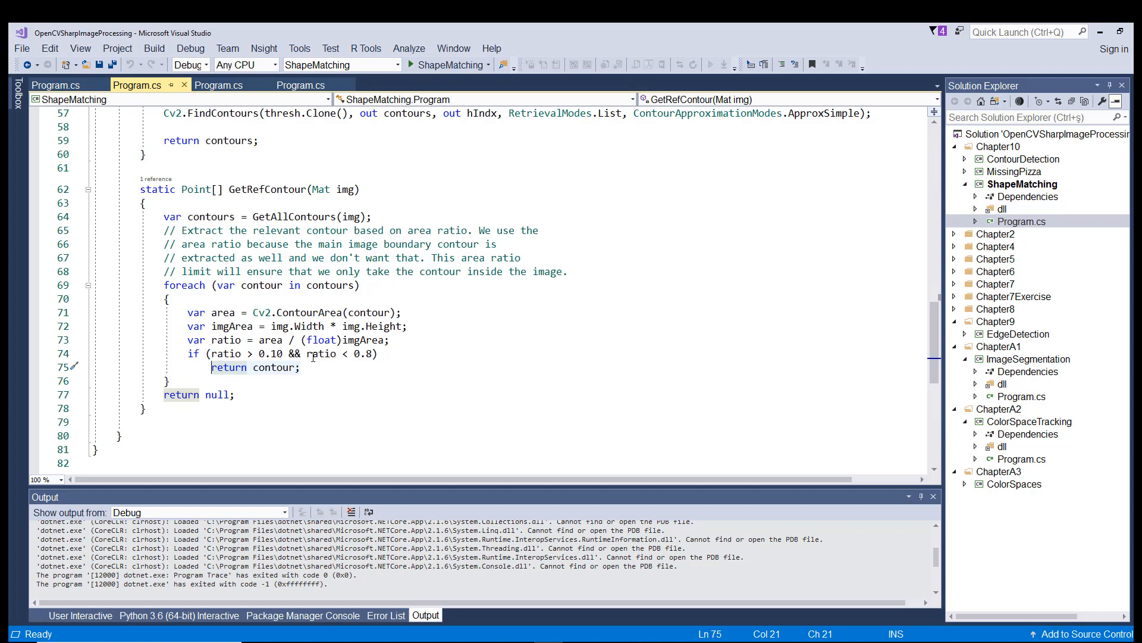
pyautogui.moveTo(304, 387)
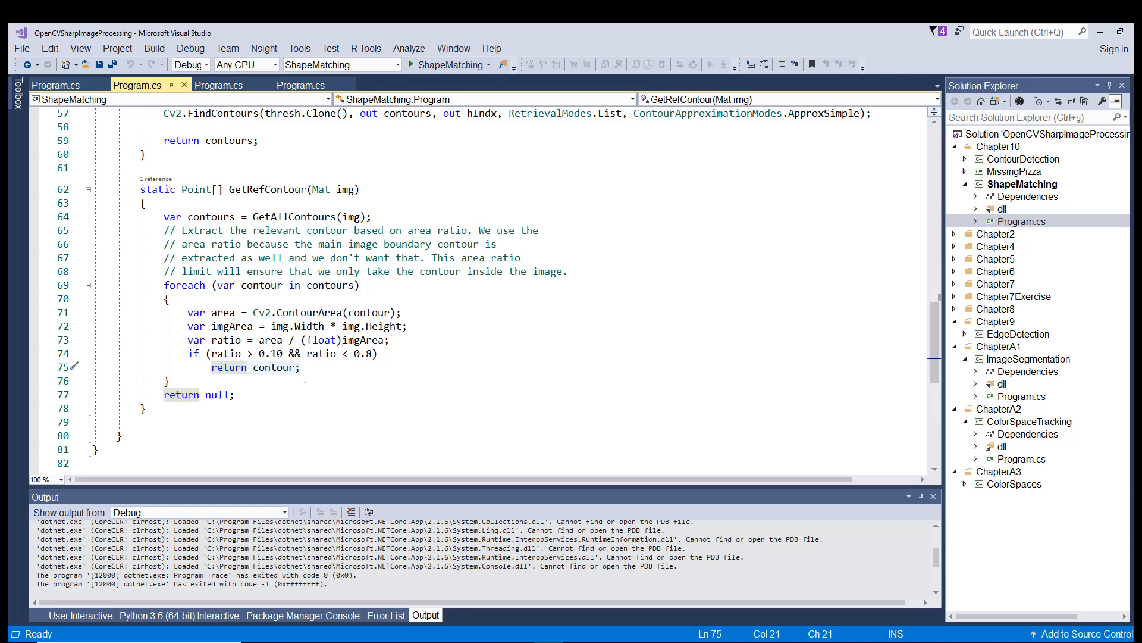
pyautogui.moveTo(317, 380)
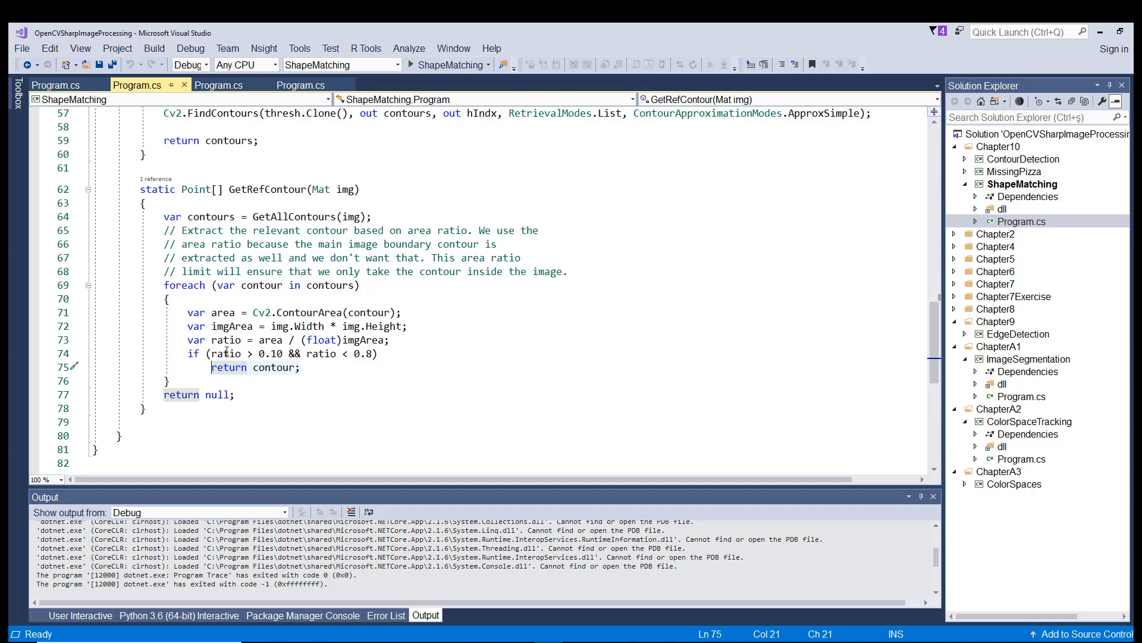
pyautogui.scroll(3)
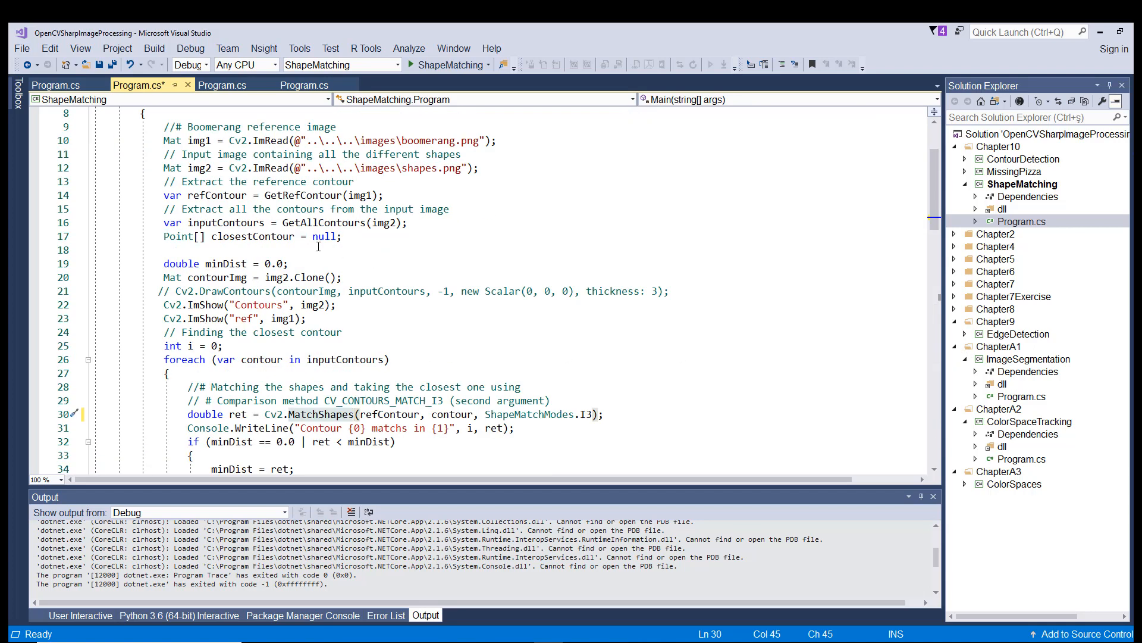
pyautogui.click(370, 223)
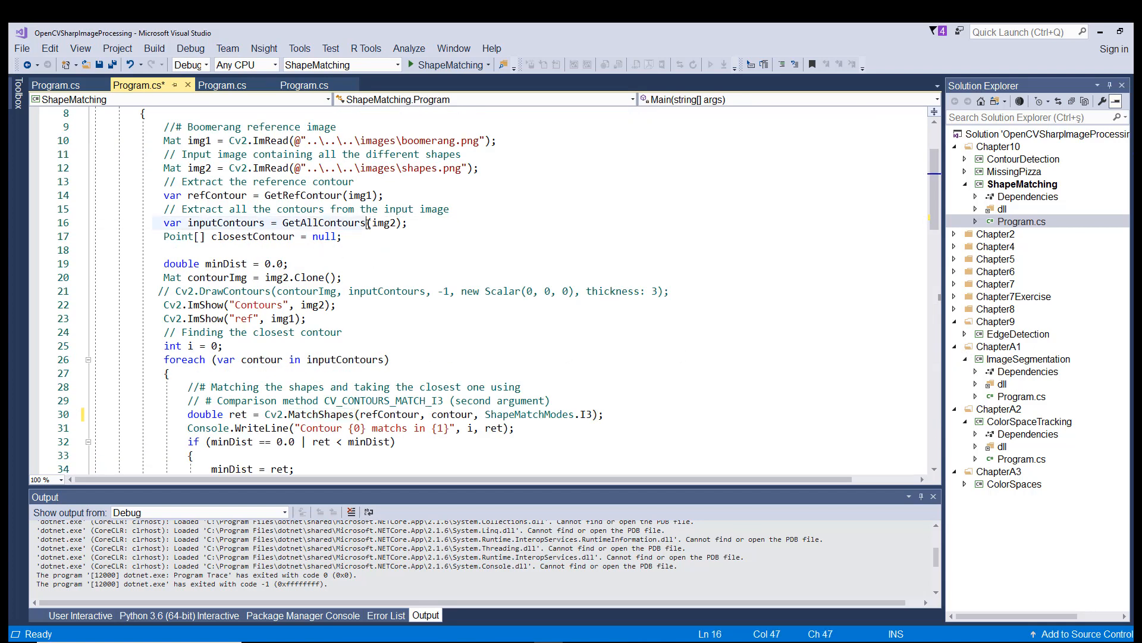
pyautogui.click(412, 222)
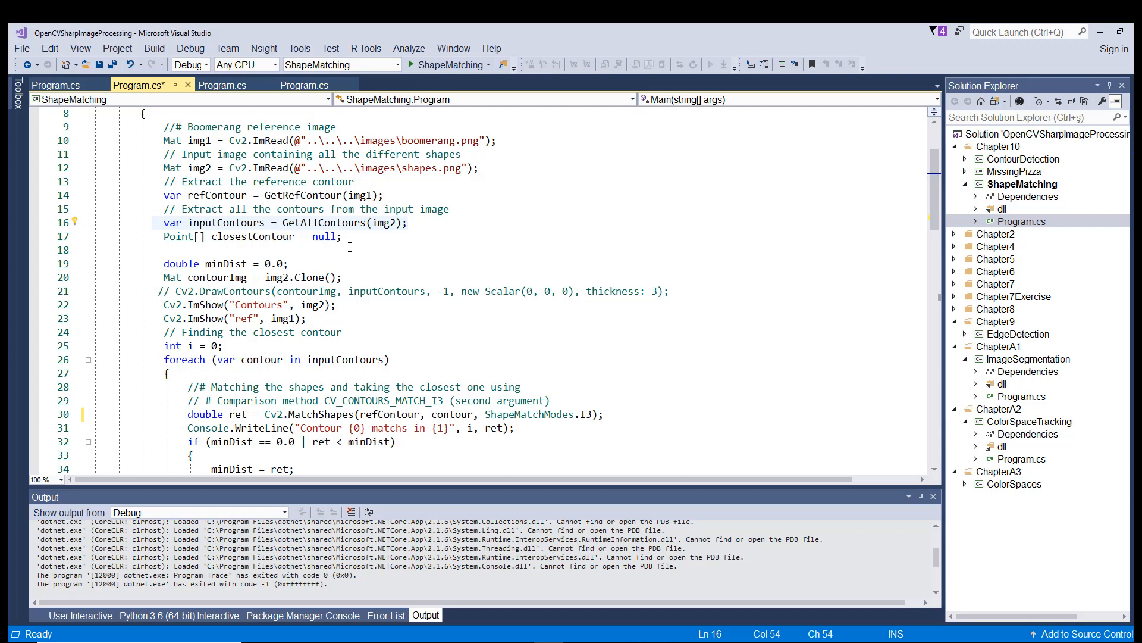
pyautogui.click(410, 223)
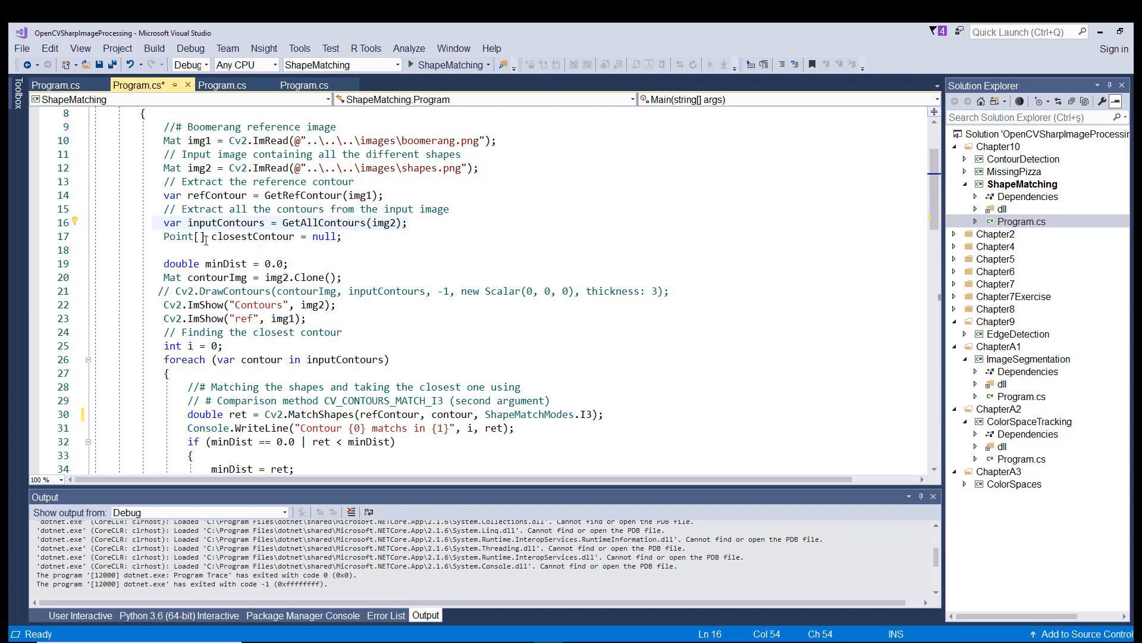
pyautogui.moveTo(349, 255)
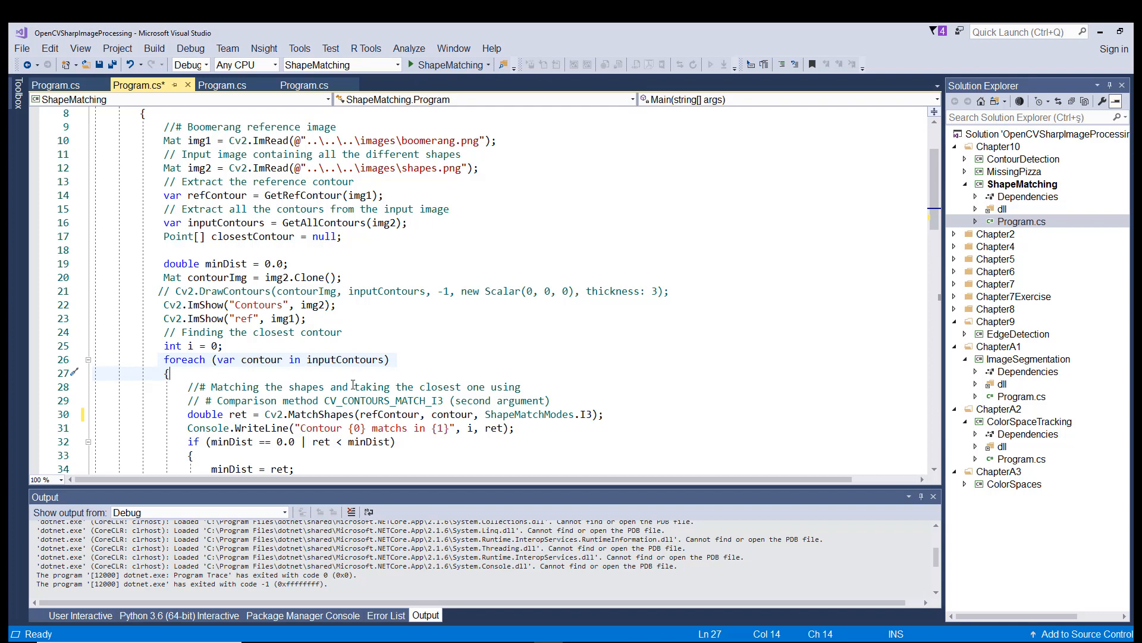
pyautogui.click(288, 414)
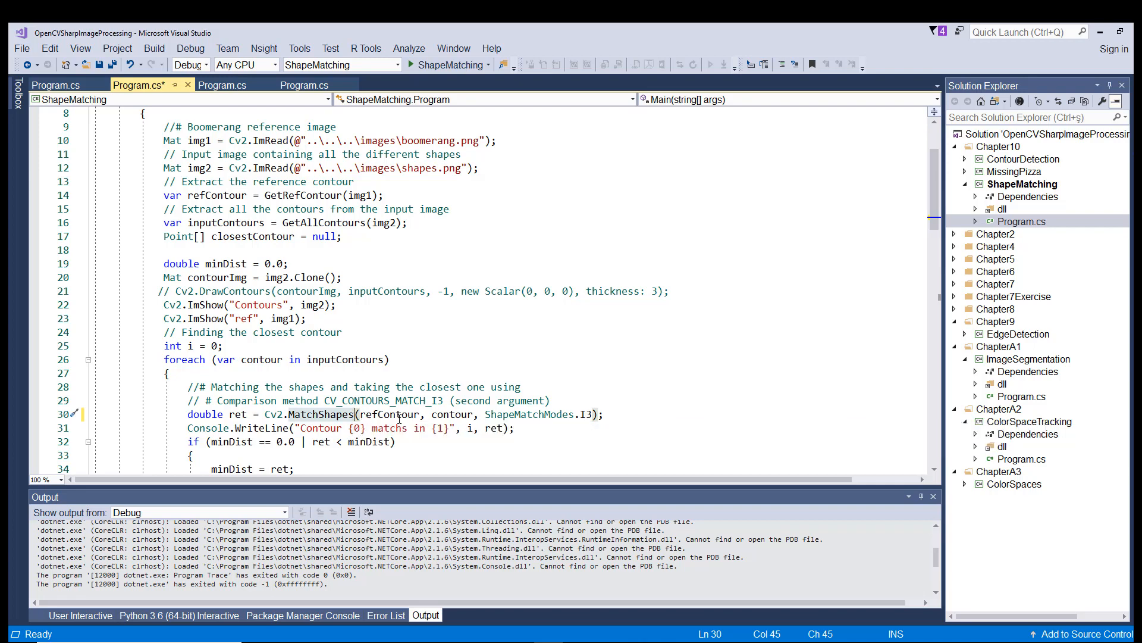
pyautogui.moveTo(458, 415)
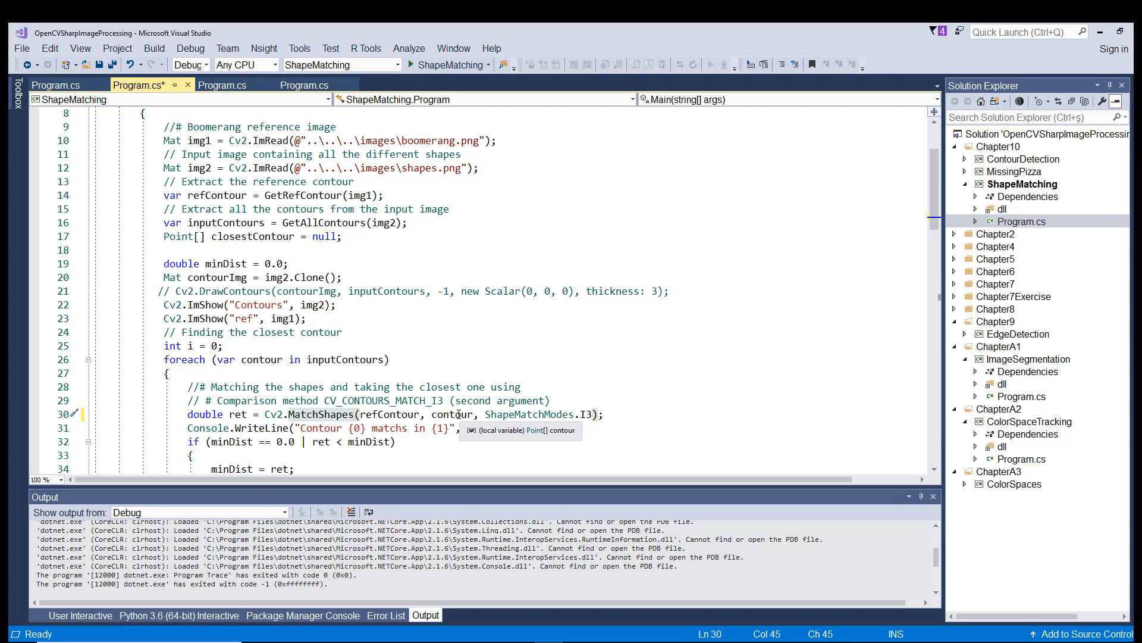
pyautogui.moveTo(525, 414)
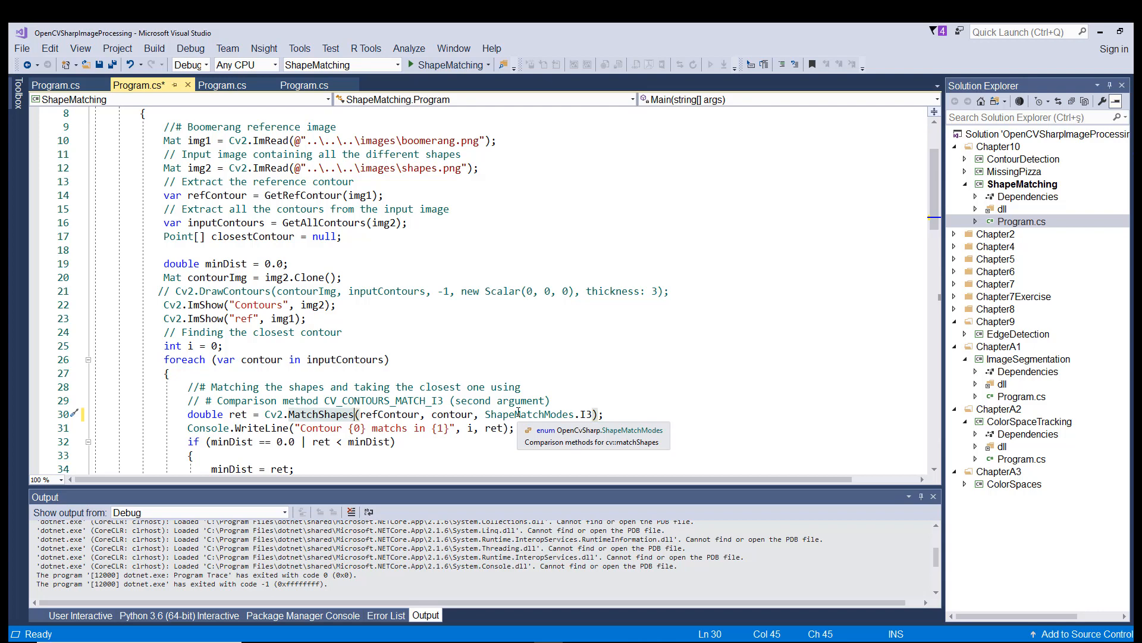
pyautogui.moveTo(598, 415)
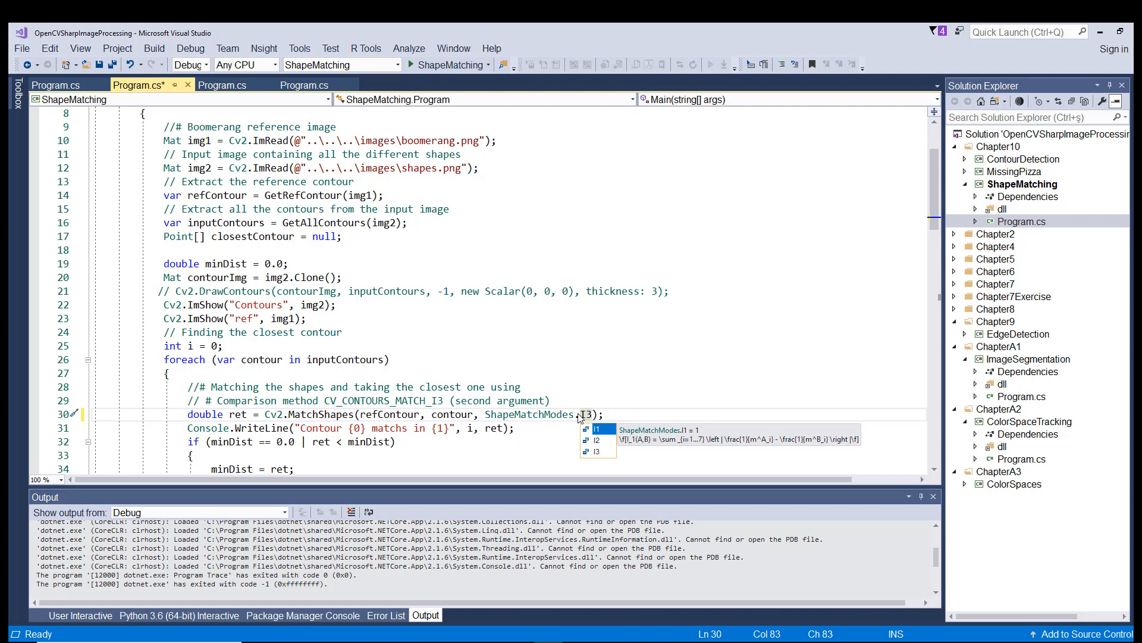
pyautogui.moveTo(549, 365)
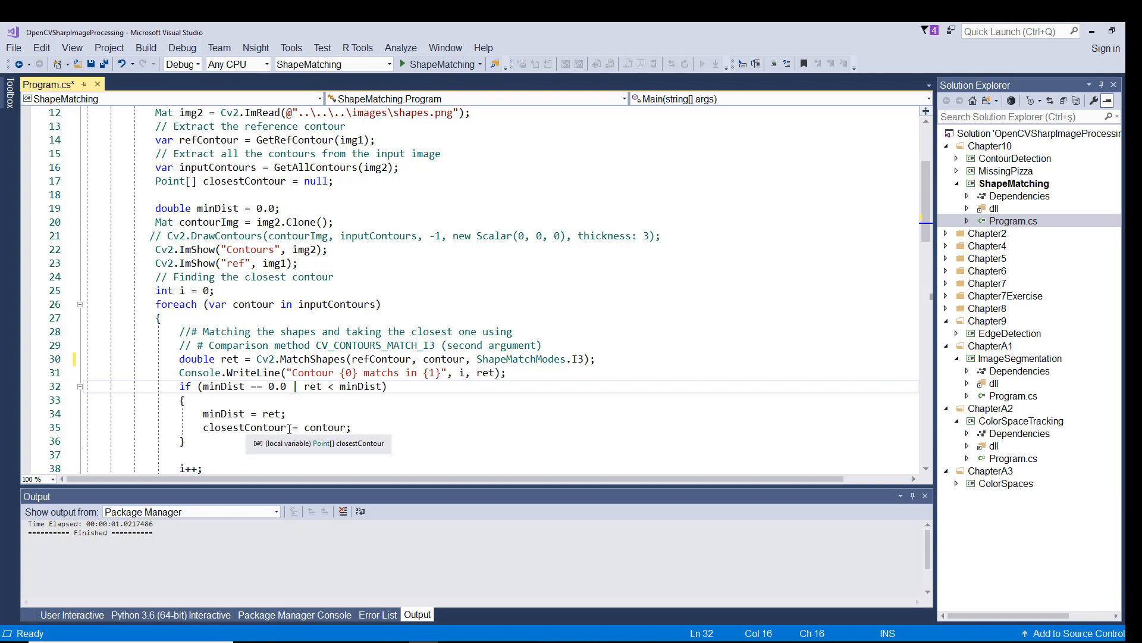
pyautogui.moveTo(332, 420)
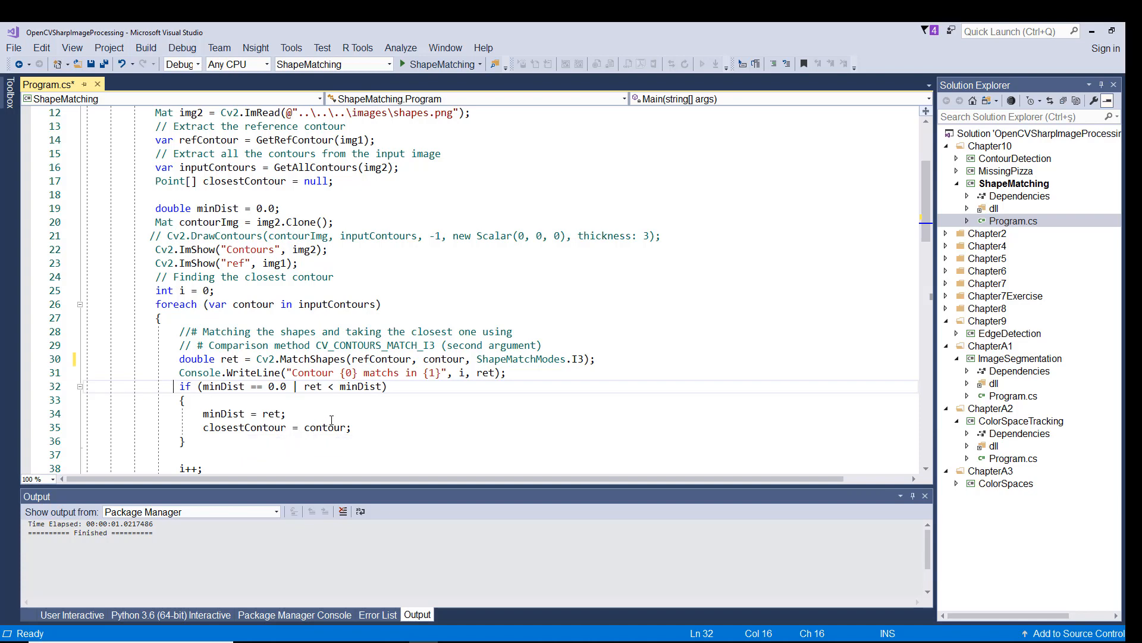
pyautogui.scroll(-3)
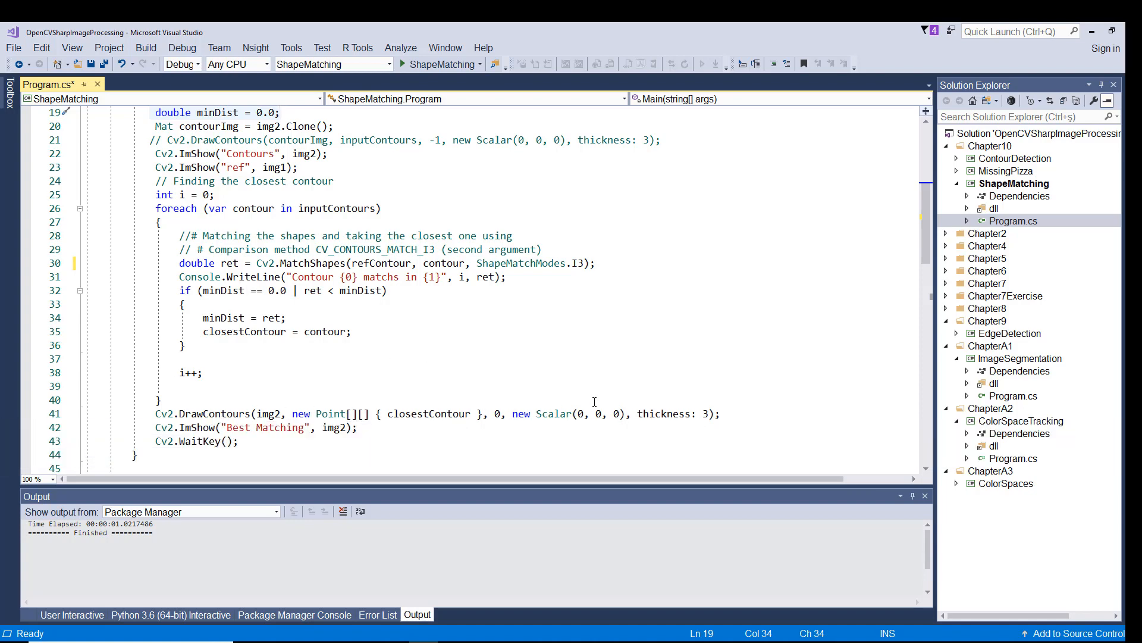
pyautogui.moveTo(345, 427)
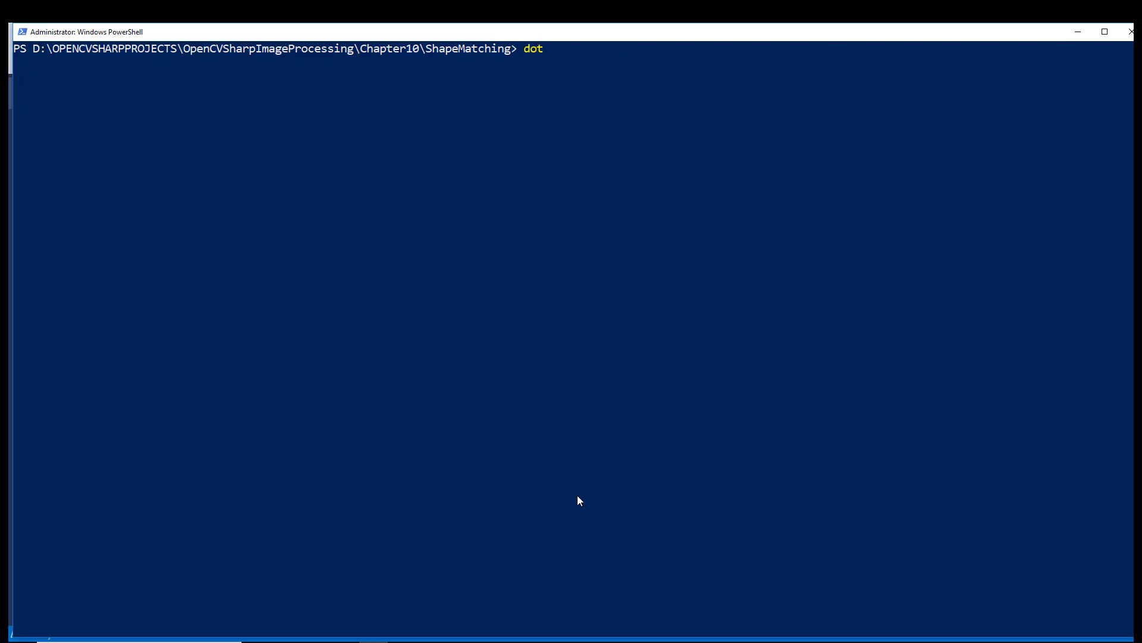
# - Run 'dotnet run' so the ref, Contours and Best Matching windows outline the boomerang
pyautogui.write('net run')
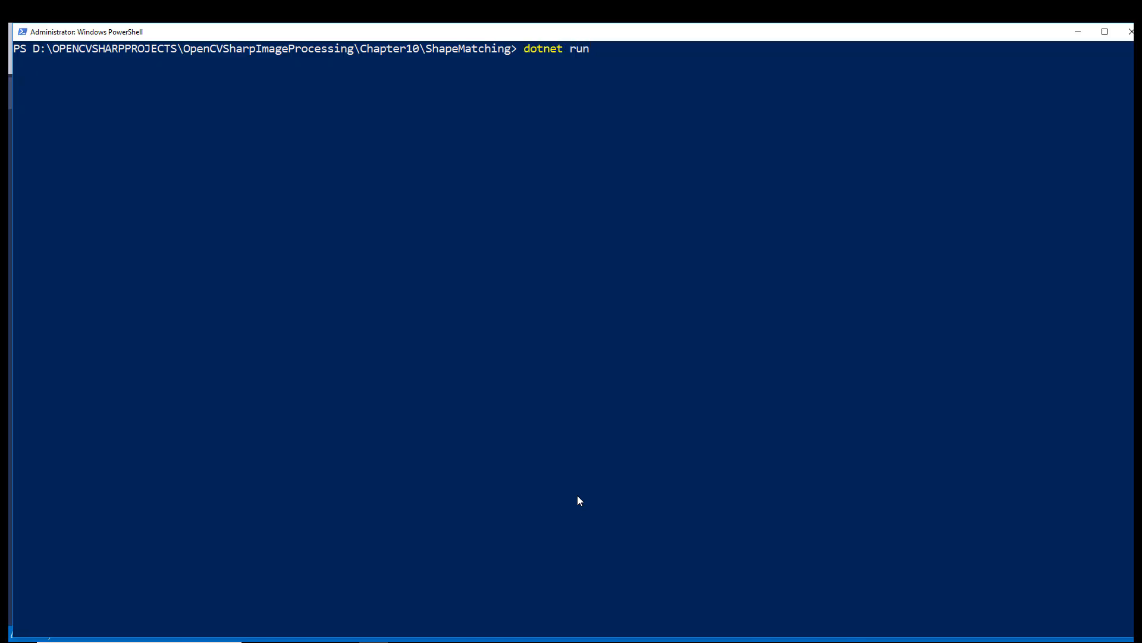
pyautogui.press('Return')
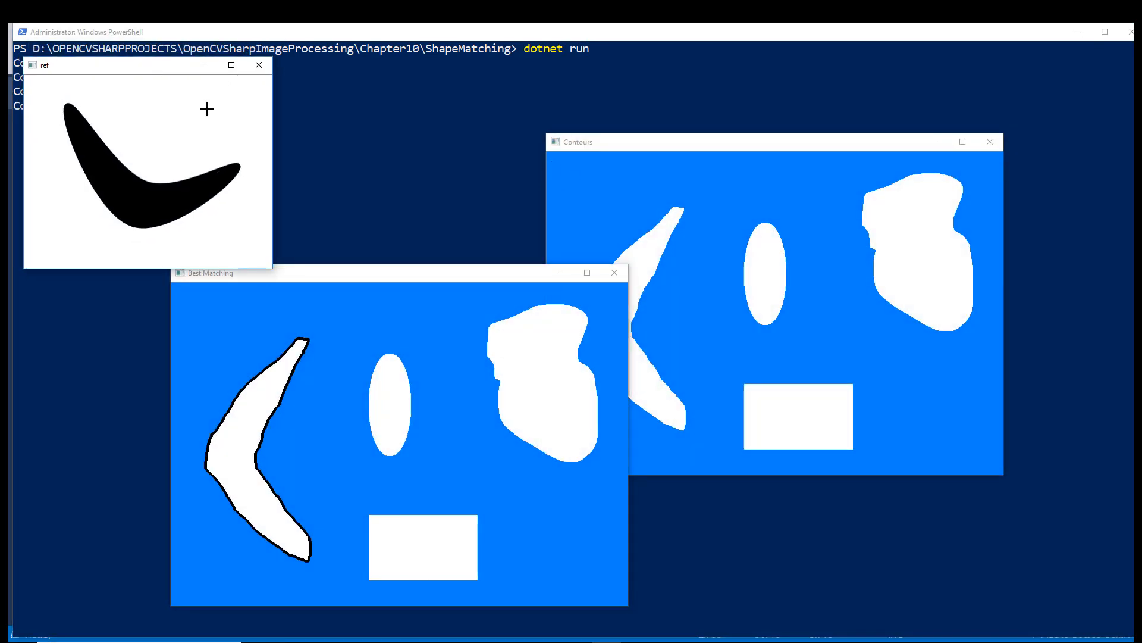
pyautogui.moveTo(659, 149)
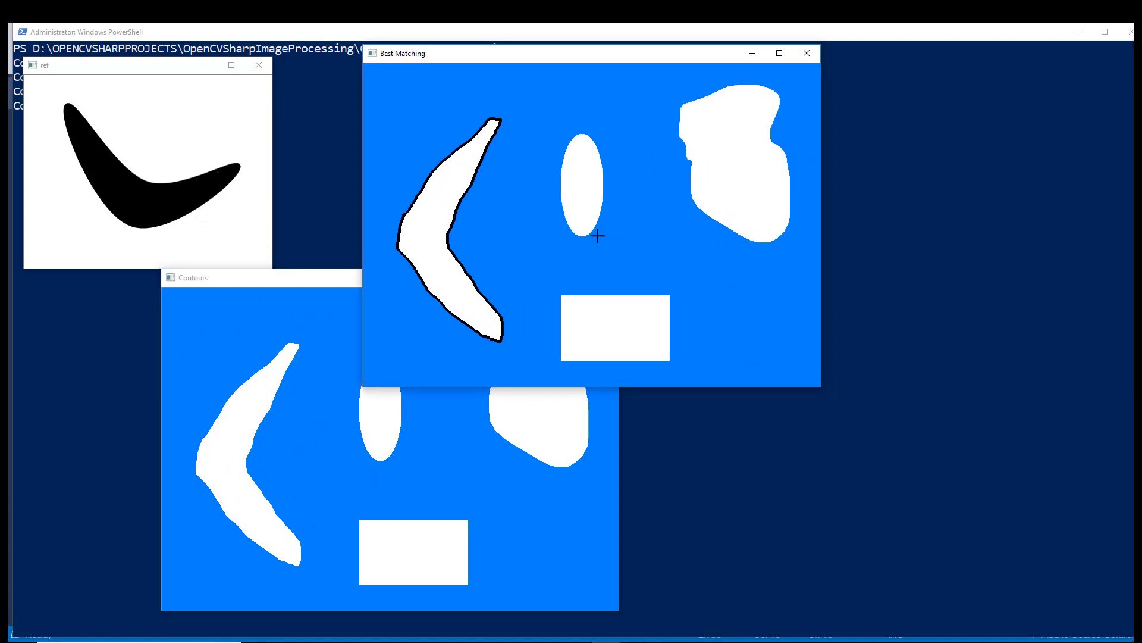
pyautogui.moveTo(453, 213)
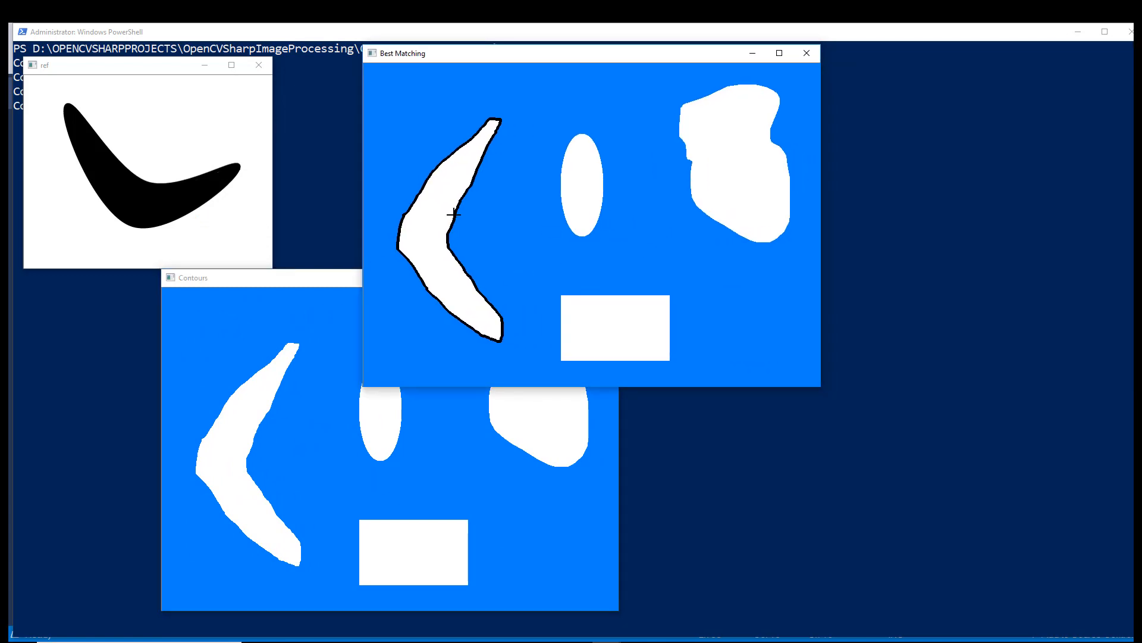
pyautogui.moveTo(476, 205)
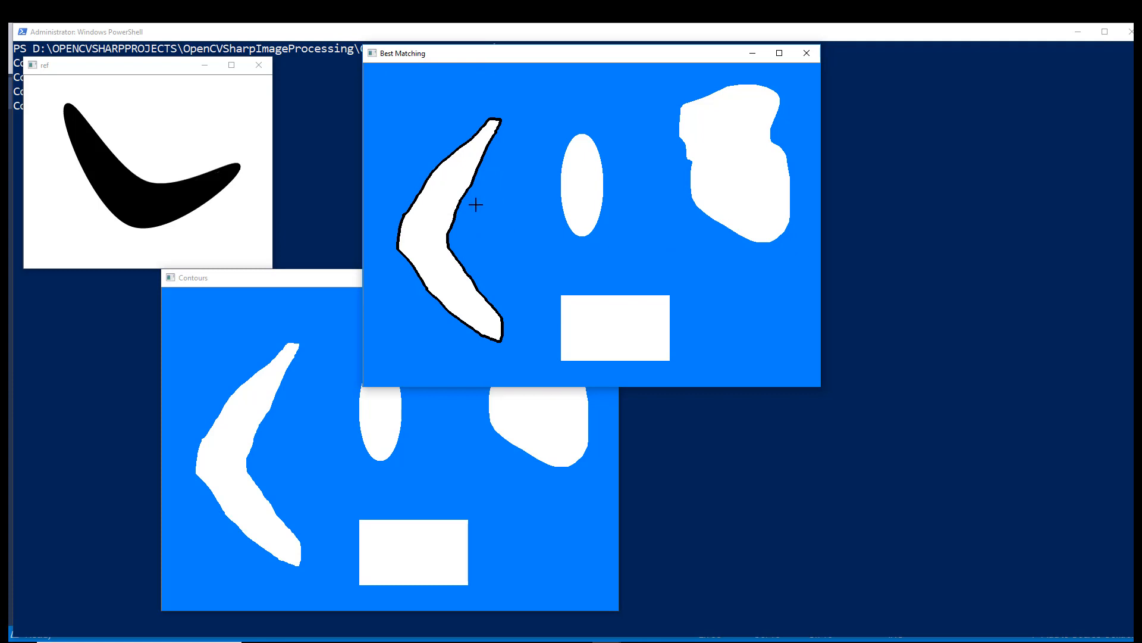
pyautogui.moveTo(216, 149)
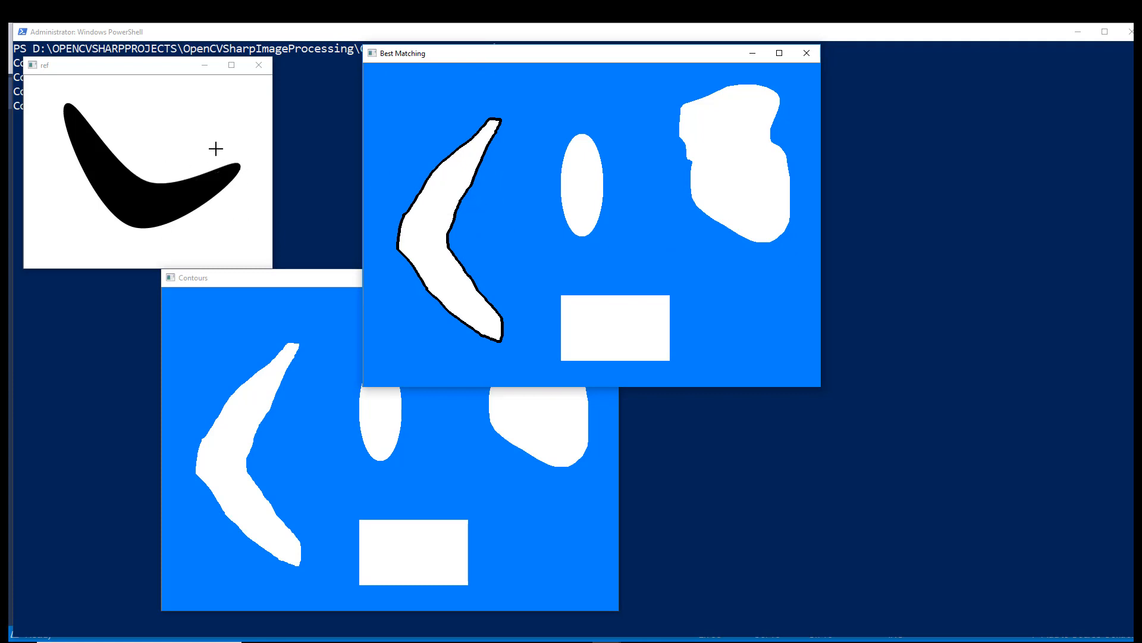
pyautogui.moveTo(655, 251)
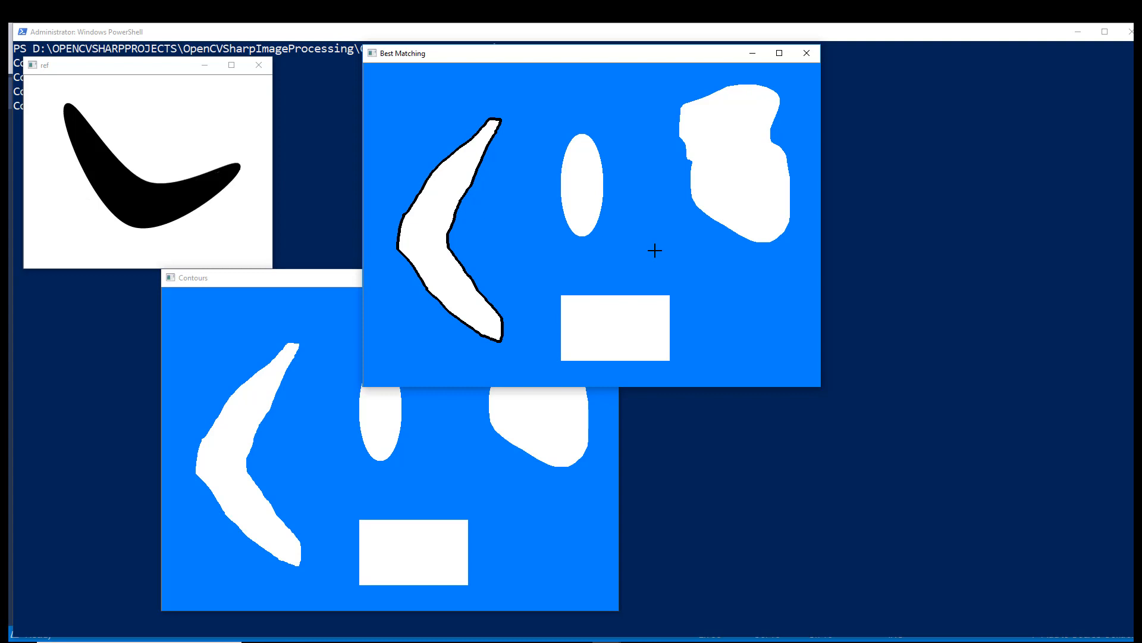